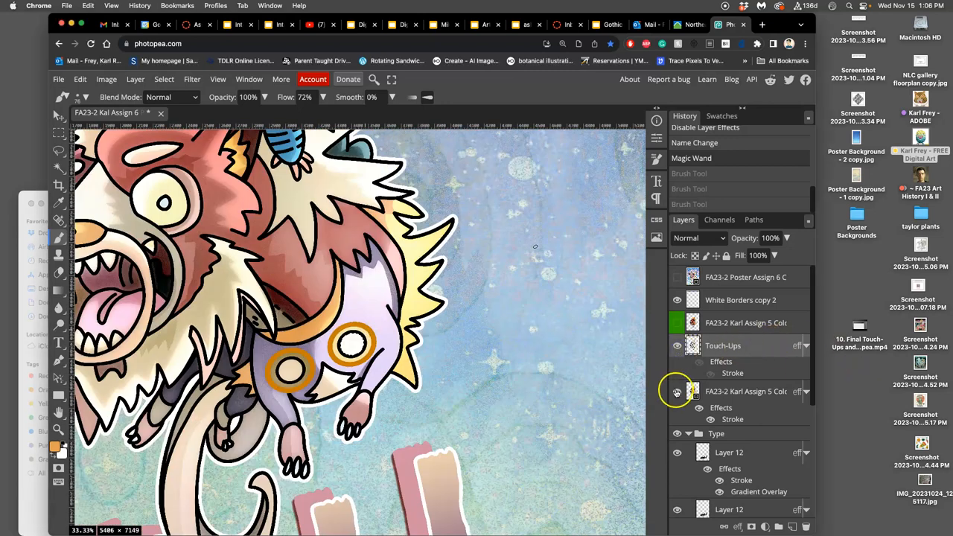
# Step: Pick a textured brush tip from the presets and bring up its dynamics settings
pyautogui.click(677, 391)
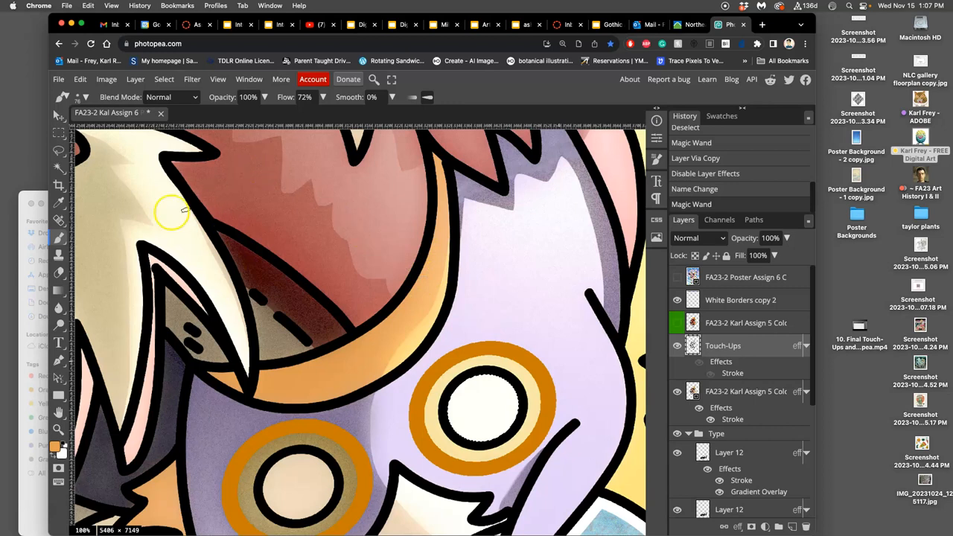
pyautogui.click(75, 97)
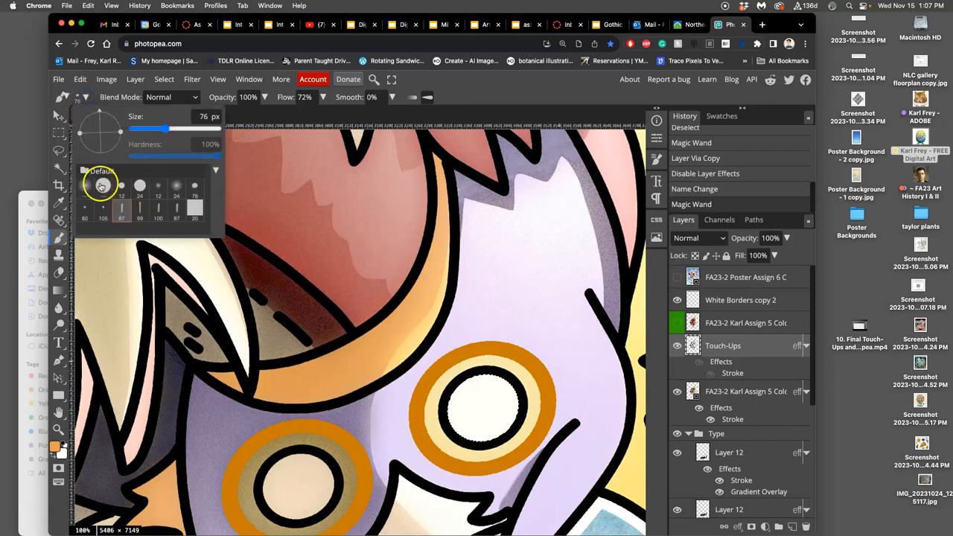
pyautogui.click(506, 323)
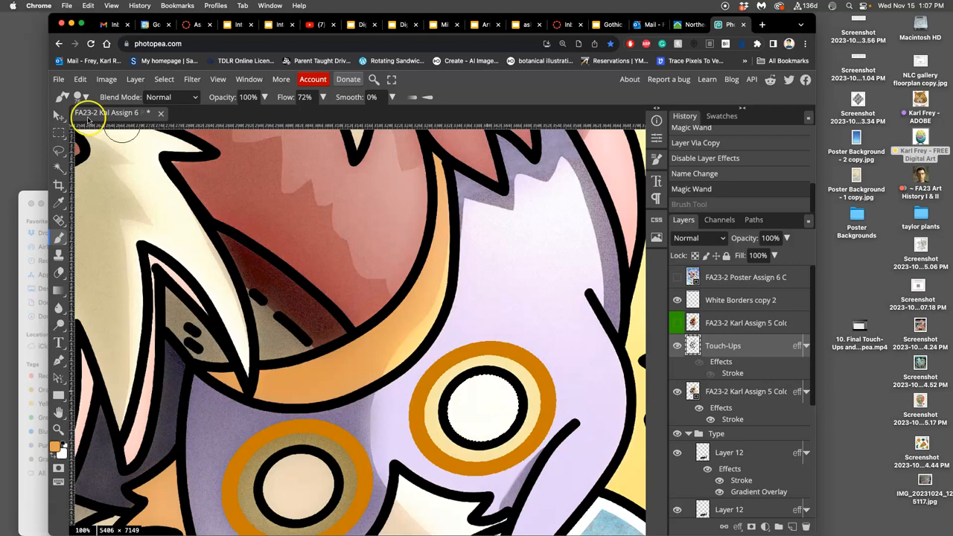
pyautogui.click(85, 97)
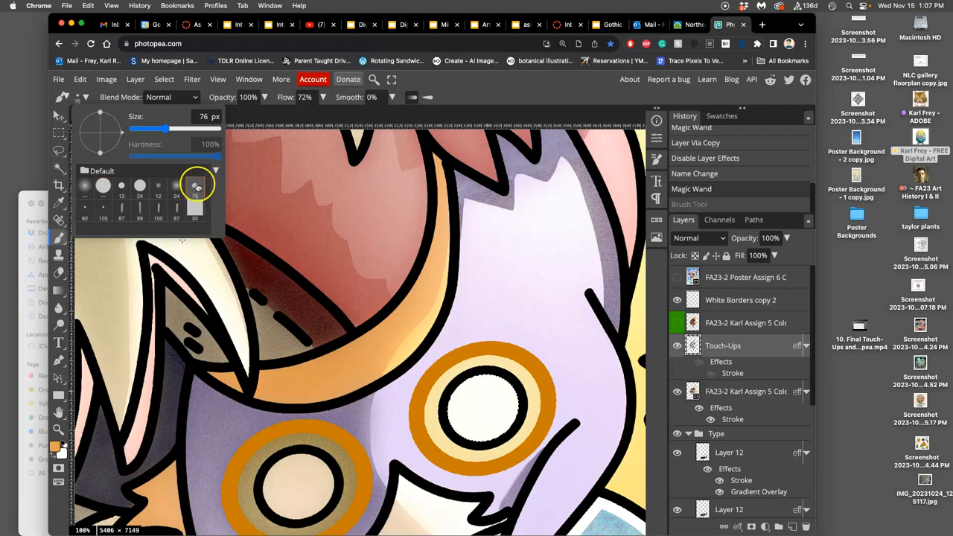
pyautogui.moveTo(194, 184)
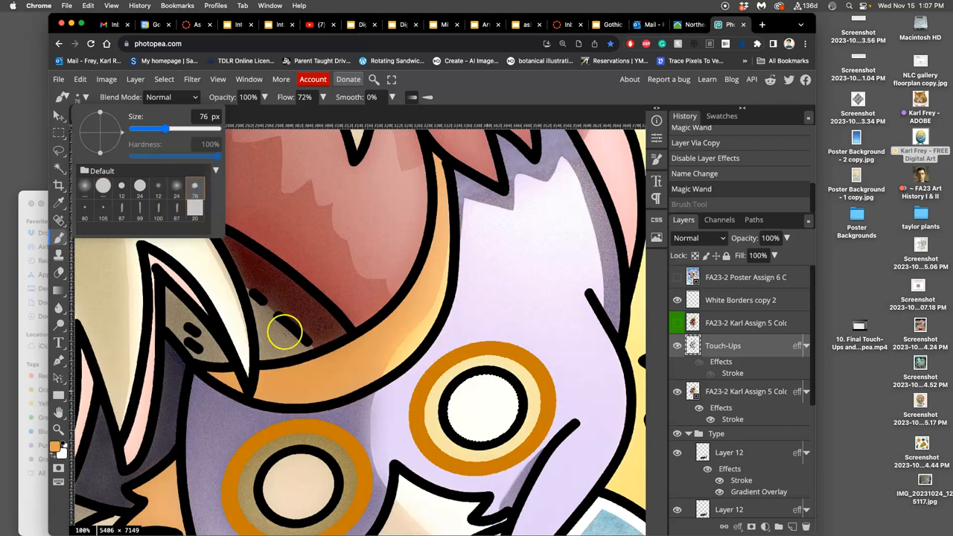
pyautogui.click(656, 158)
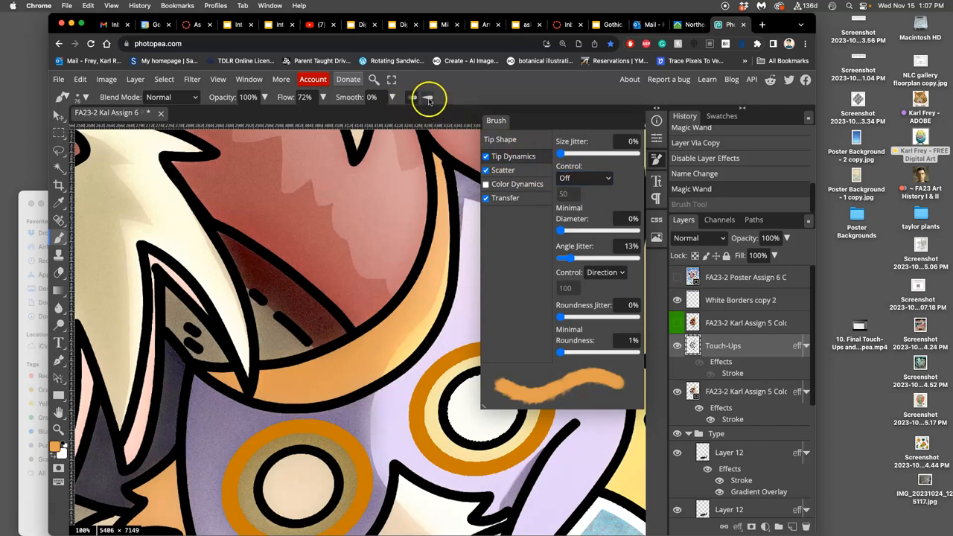
# Step: Drive brush size by pen pressure with Size Jitter around 89%
pyautogui.click(584, 178)
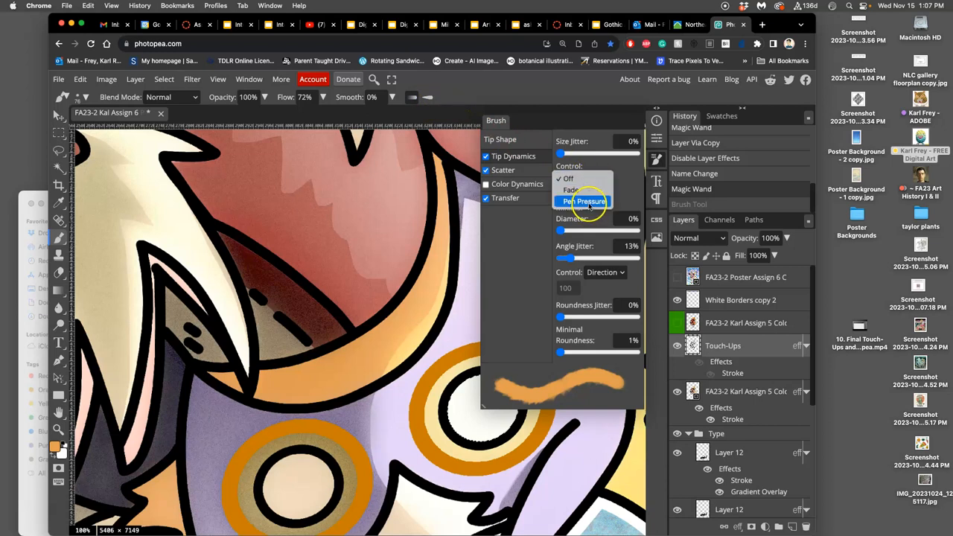
pyautogui.click(585, 202)
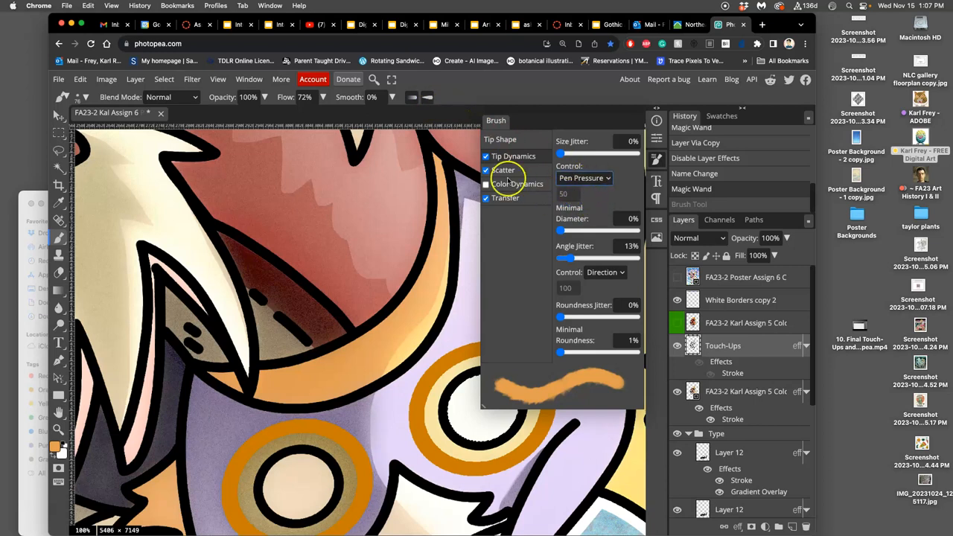
pyautogui.click(486, 184)
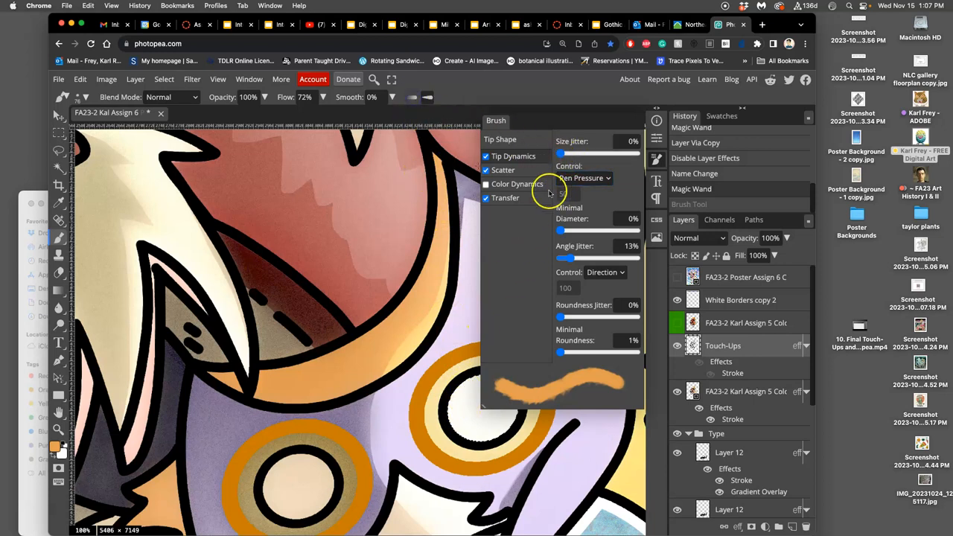
pyautogui.moveTo(560, 154); pyautogui.dragTo(562, 153)
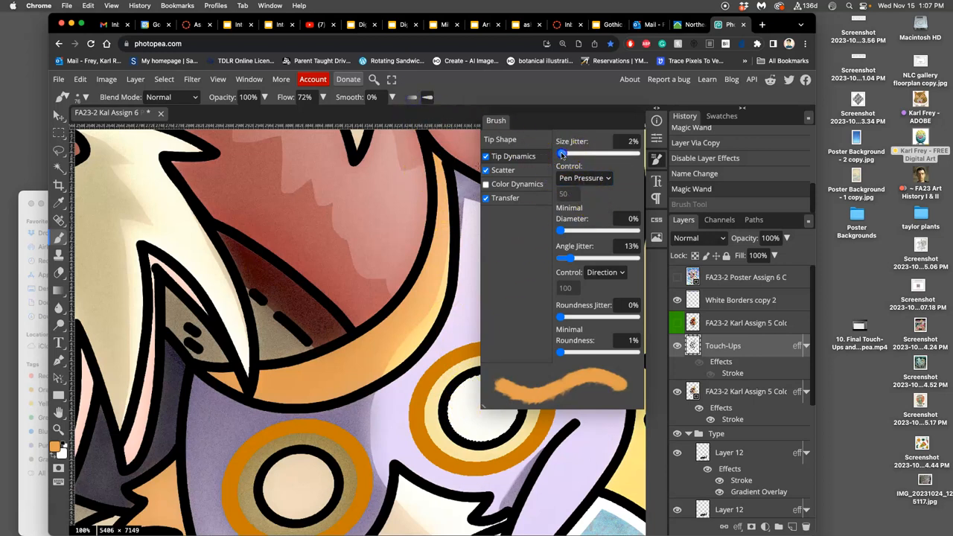
pyautogui.moveTo(562, 153); pyautogui.dragTo(629, 154)
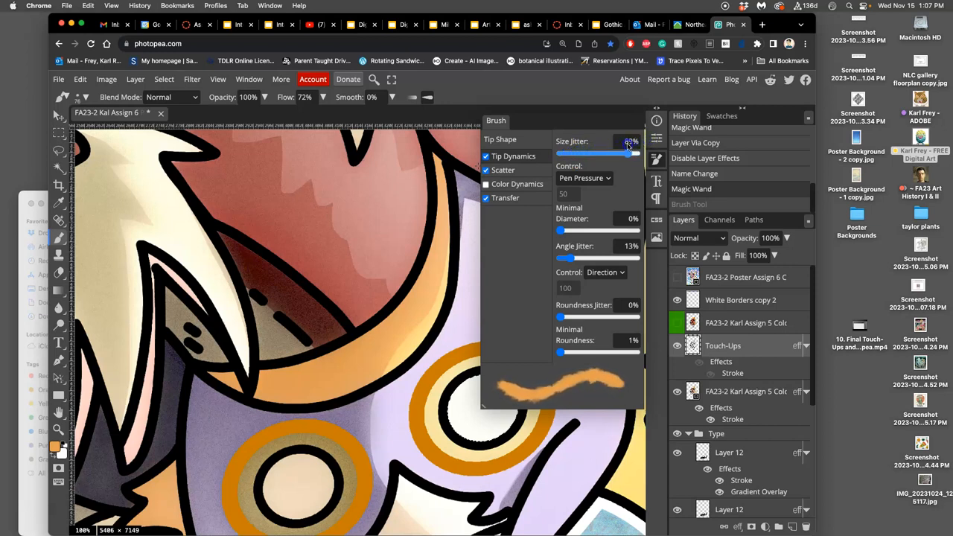
pyautogui.moveTo(631, 154); pyautogui.dragTo(622, 153)
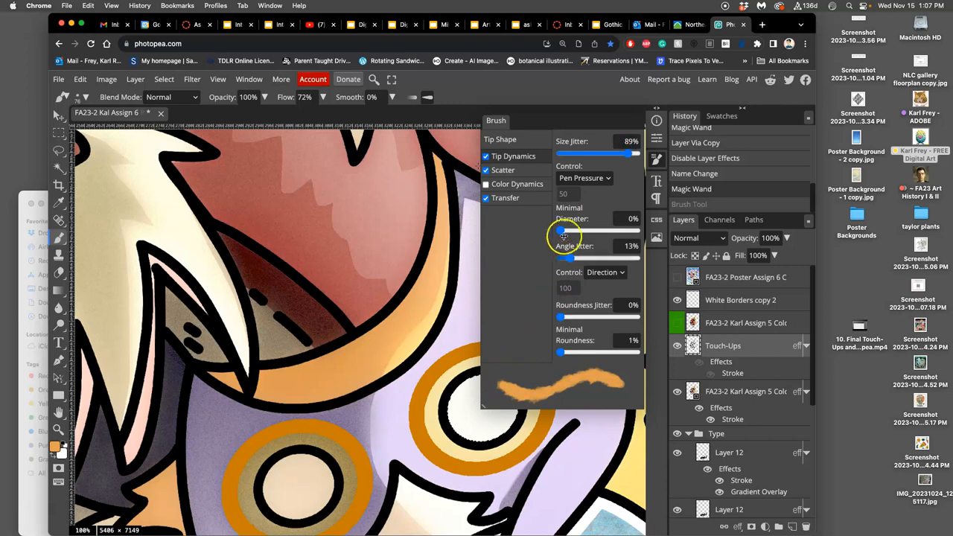
# Step: Add about 37% Angle Jitter and paint a test stroke across the right eye
pyautogui.moveTo(560, 229); pyautogui.dragTo(573, 230)
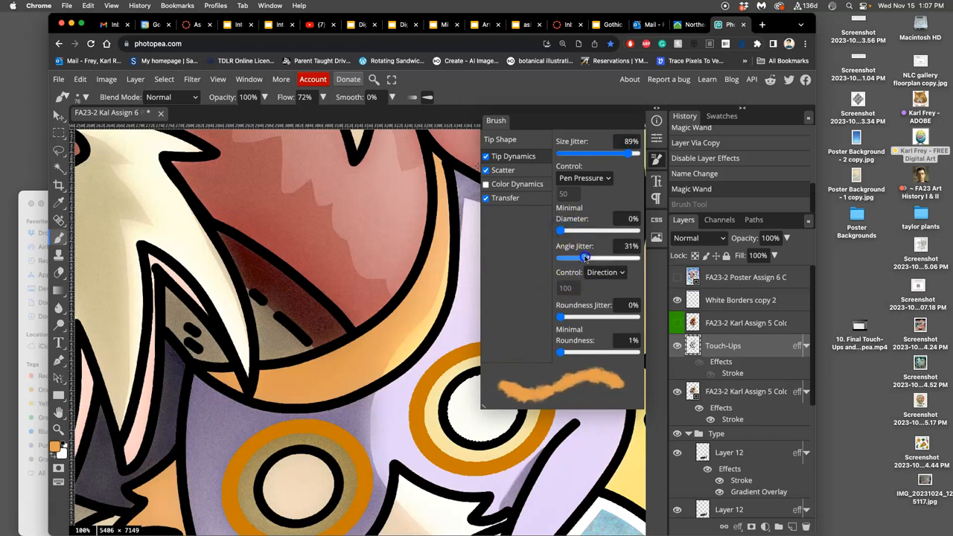
pyautogui.moveTo(582, 258); pyautogui.dragTo(589, 258)
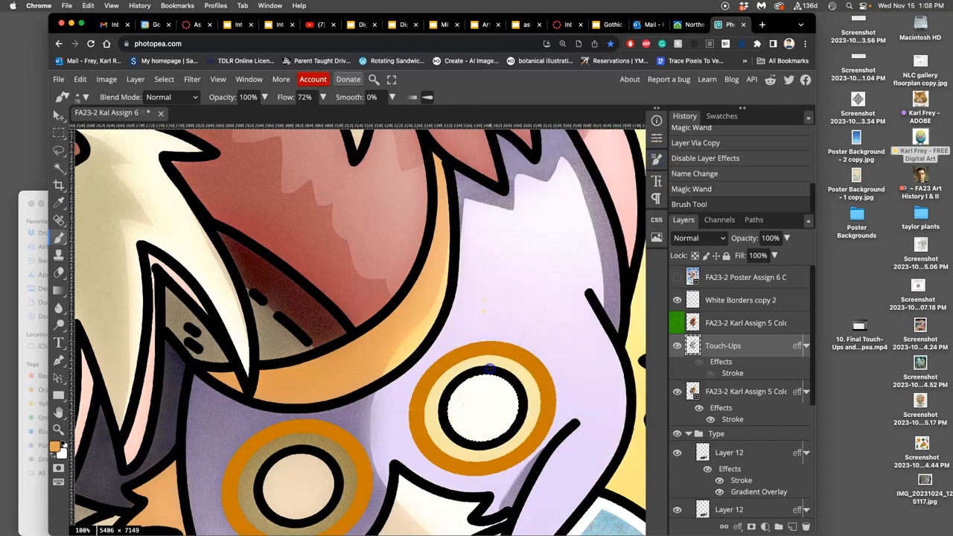
pyautogui.moveTo(488, 368); pyautogui.dragTo(466, 429)
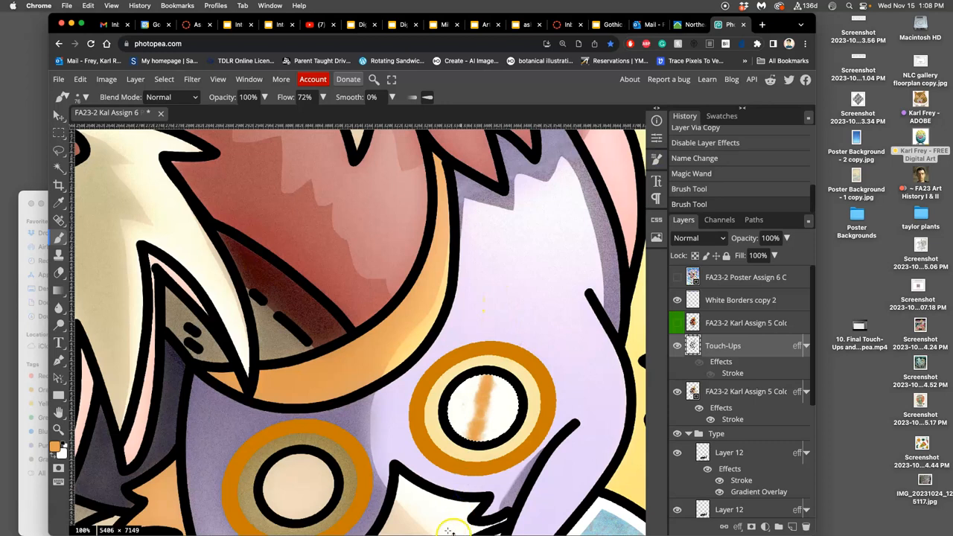
pyautogui.moveTo(480, 365)
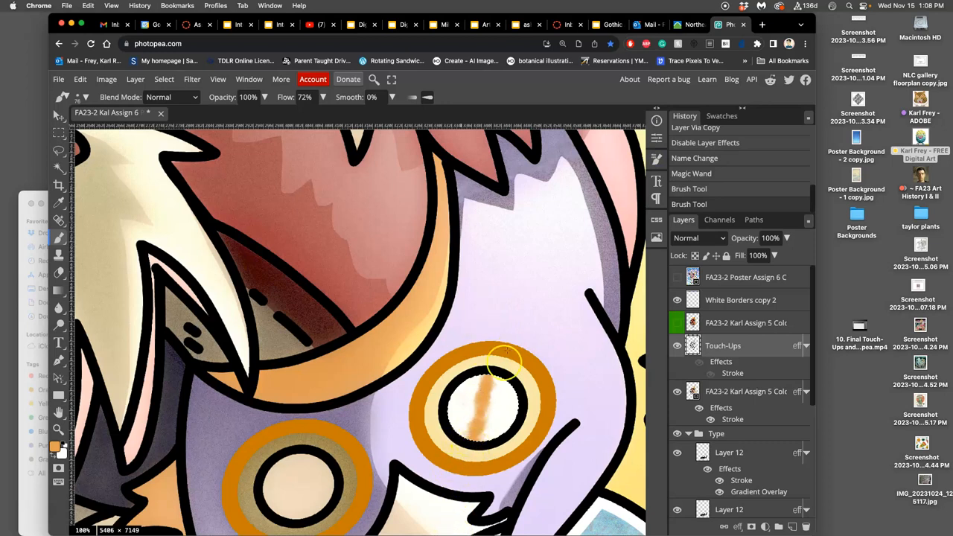
pyautogui.moveTo(522, 371)
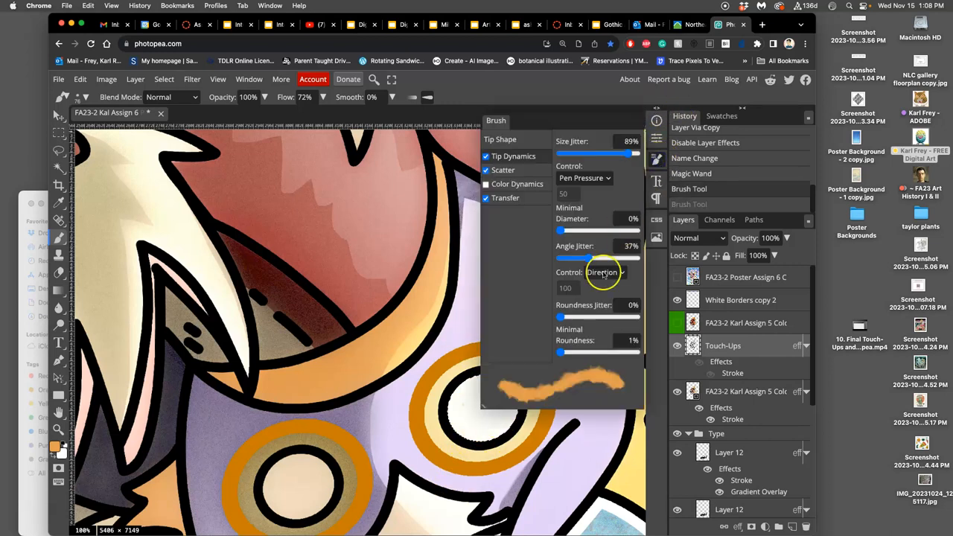
# Step: Enable Scatter and tune Position Jitter so dabs spread moderately from the stroke
pyautogui.click(504, 170)
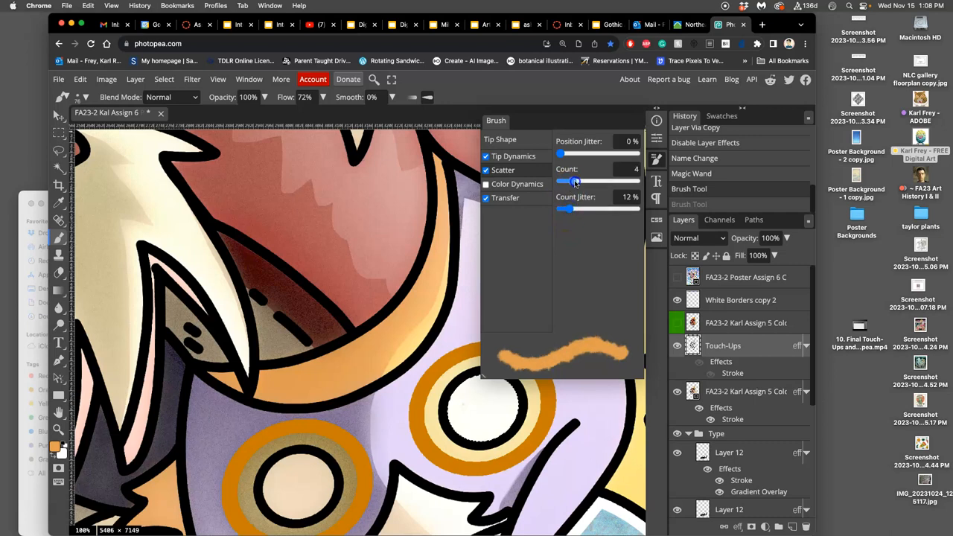
pyautogui.moveTo(560, 152); pyautogui.dragTo(578, 152)
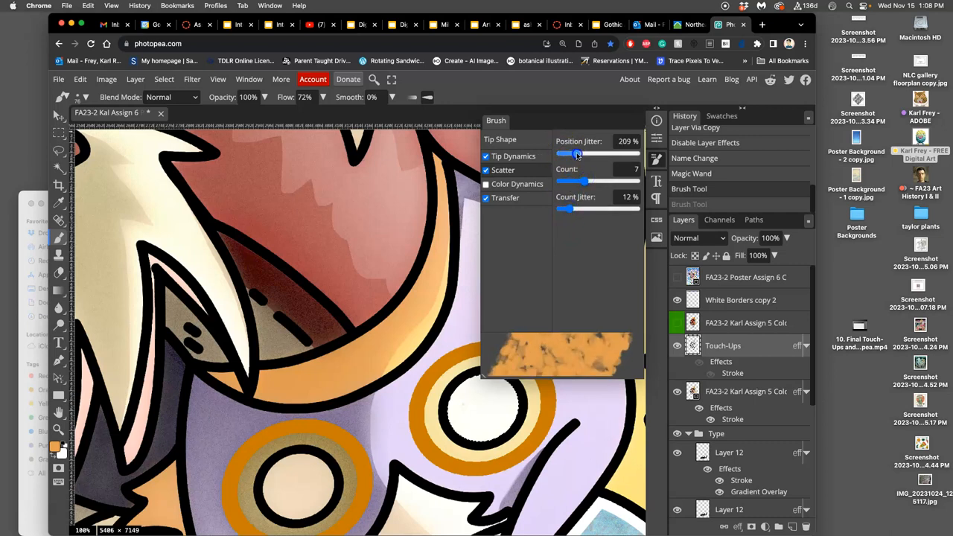
pyautogui.moveTo(576, 154); pyautogui.dragTo(603, 153)
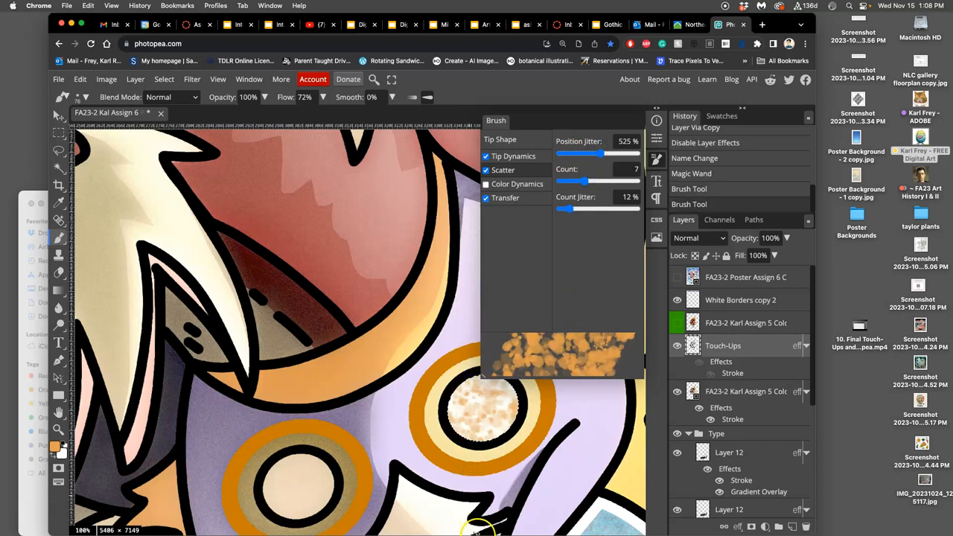
pyautogui.moveTo(602, 154); pyautogui.dragTo(579, 154)
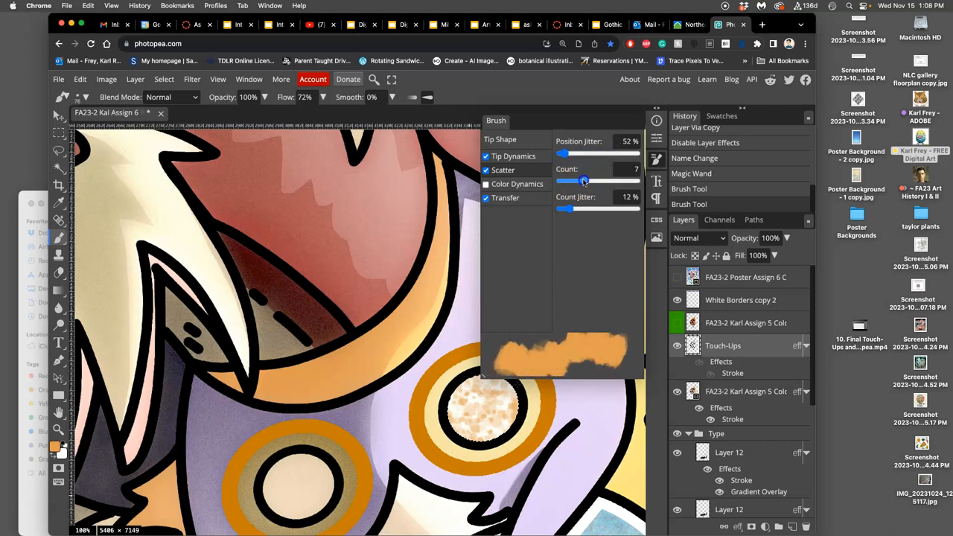
# Step: Set Count to 1, lower Count Jitter slightly, and widen the scatter a little
pyautogui.moveTo(584, 180); pyautogui.dragTo(560, 180)
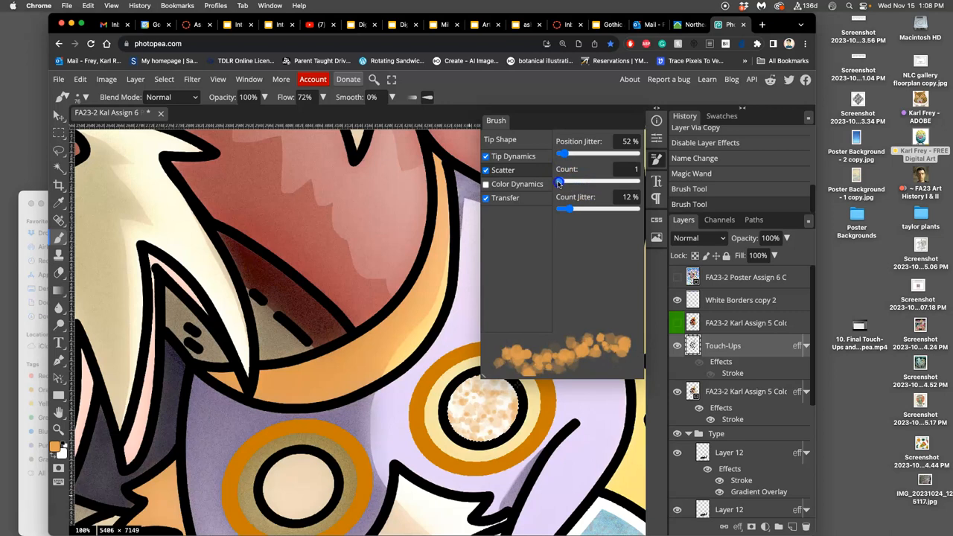
pyautogui.moveTo(570, 208); pyautogui.dragTo(565, 208)
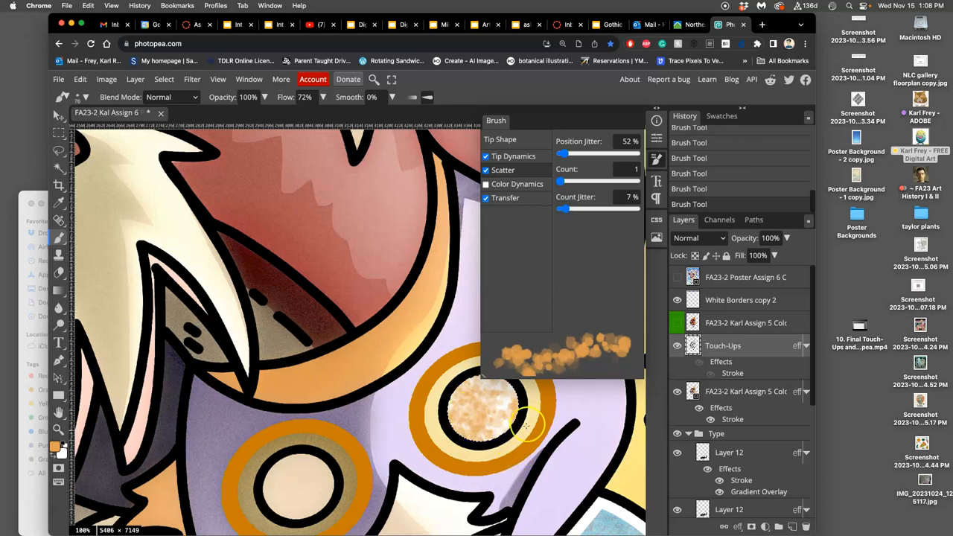
pyautogui.moveTo(562, 153); pyautogui.dragTo(570, 153)
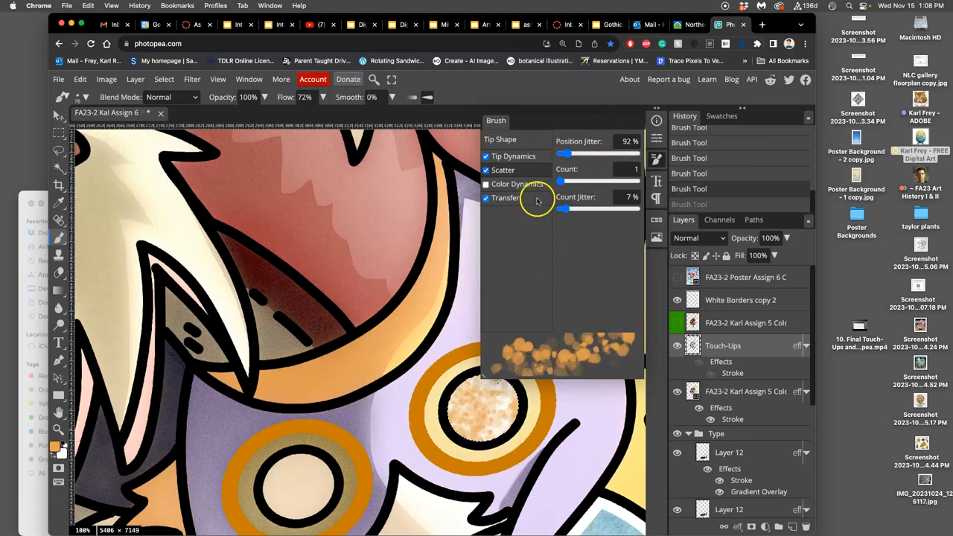
pyautogui.click(506, 198)
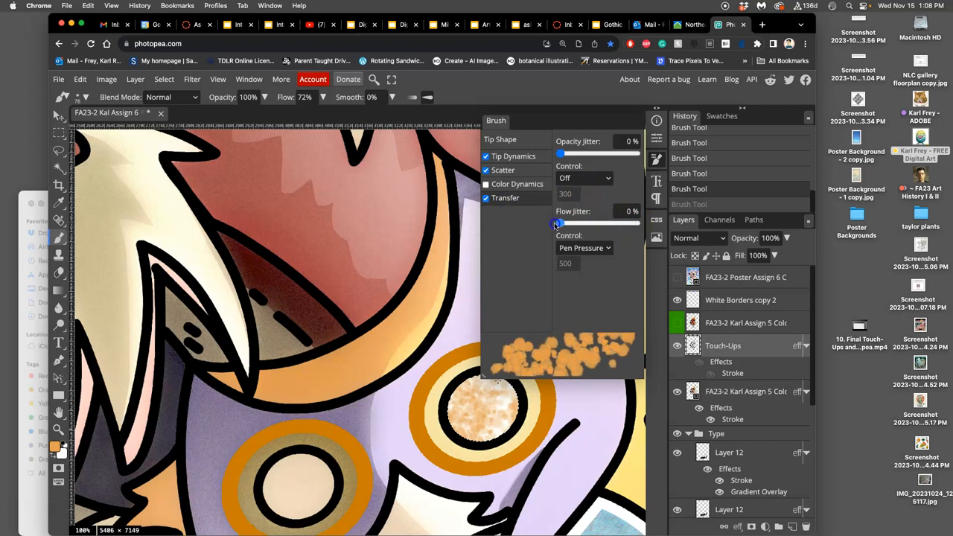
# Step: Raise Flow Jitter to 100% in the Transfer settings
pyautogui.moveTo(560, 223); pyautogui.dragTo(596, 224)
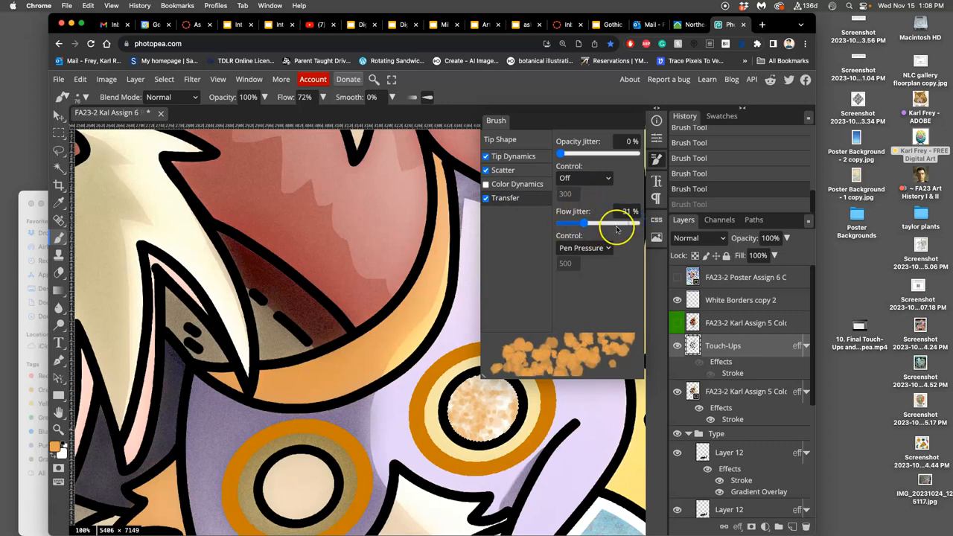
pyautogui.moveTo(592, 224); pyautogui.dragTo(633, 223)
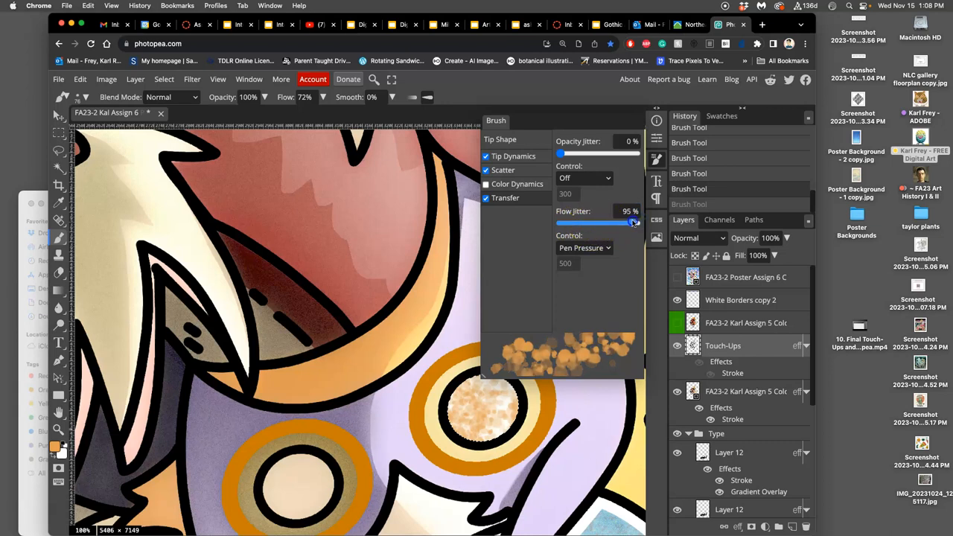
pyautogui.moveTo(633, 224); pyautogui.dragTo(648, 223)
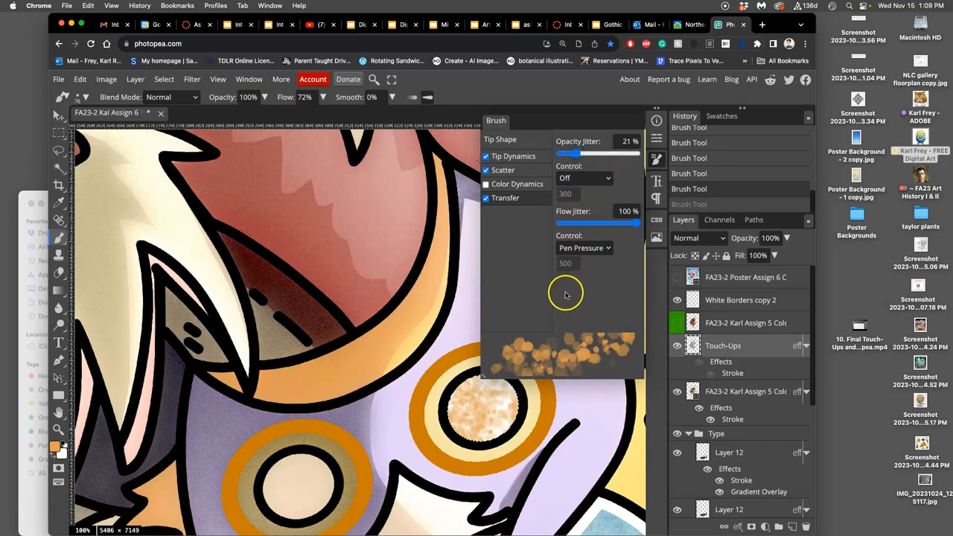
pyautogui.moveTo(562, 292)
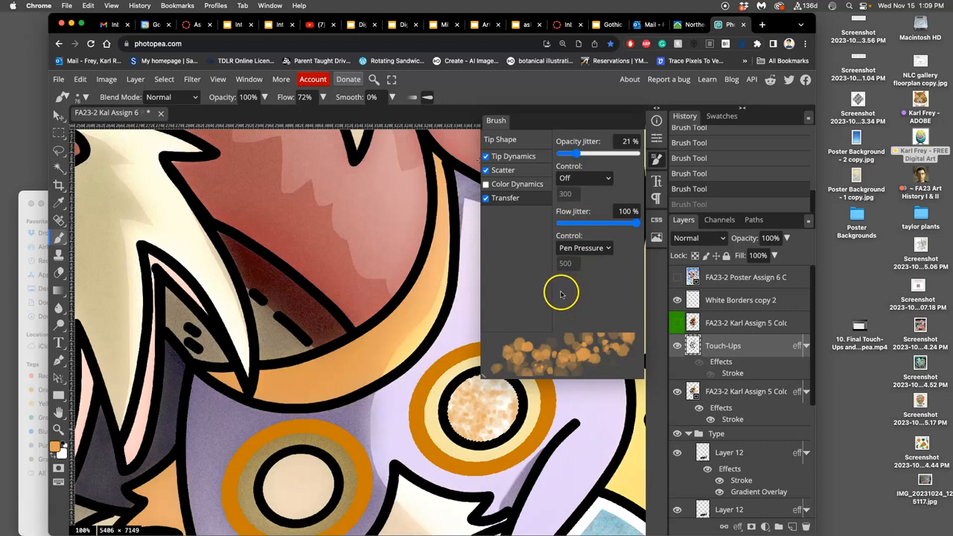
pyautogui.moveTo(564, 290)
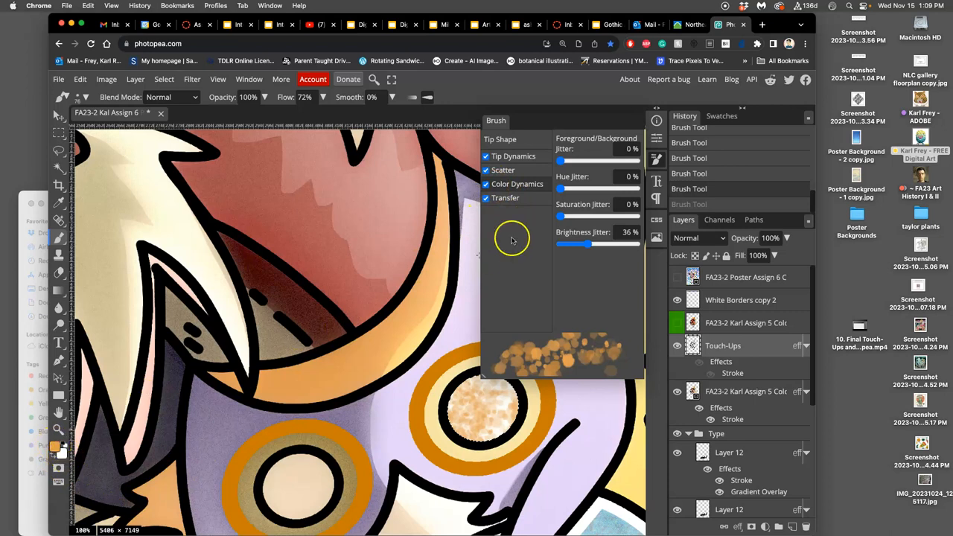
# Step: In Color Dynamics, add slight brightness variation and try Hue Jitter before resetting it to 0%
pyautogui.moveTo(560, 161); pyautogui.dragTo(570, 161)
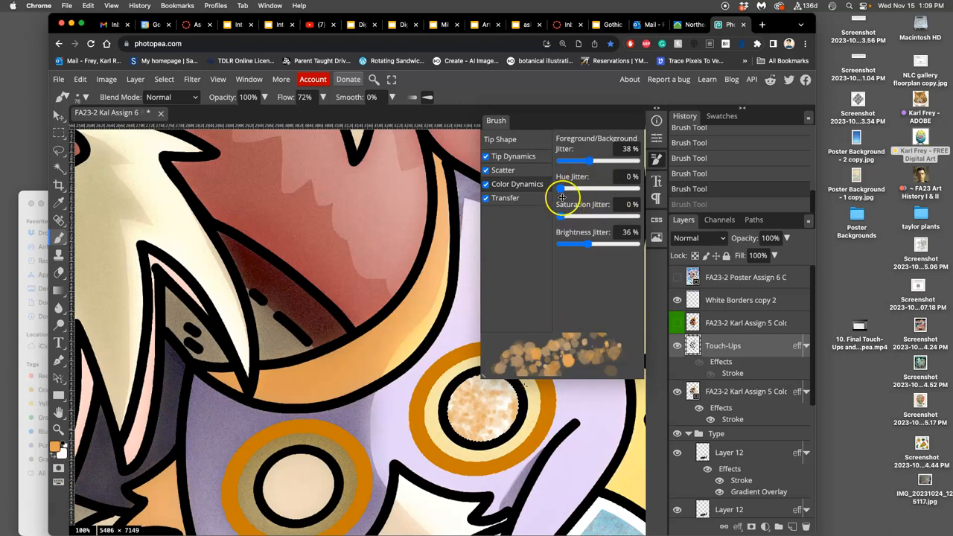
pyautogui.moveTo(560, 188); pyautogui.dragTo(590, 188)
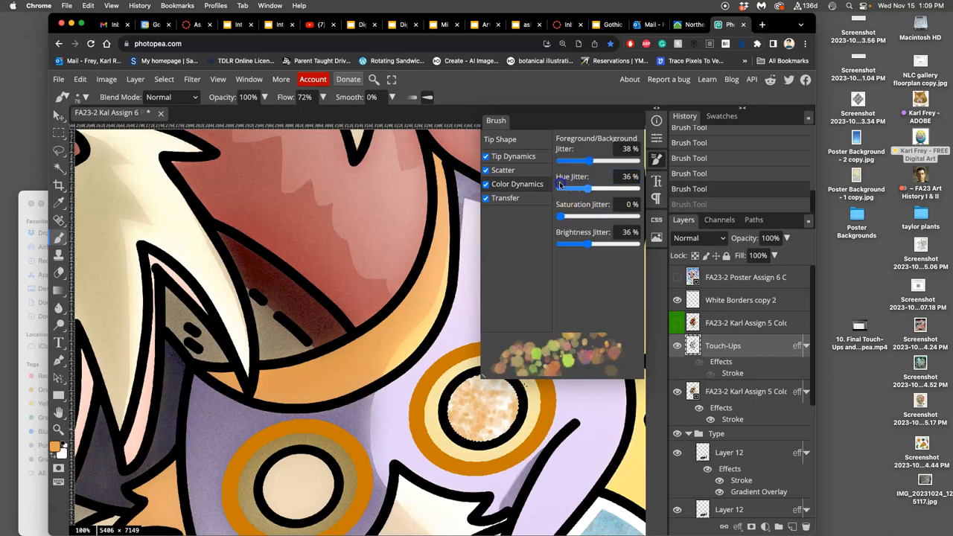
pyautogui.moveTo(571, 188); pyautogui.dragTo(557, 187)
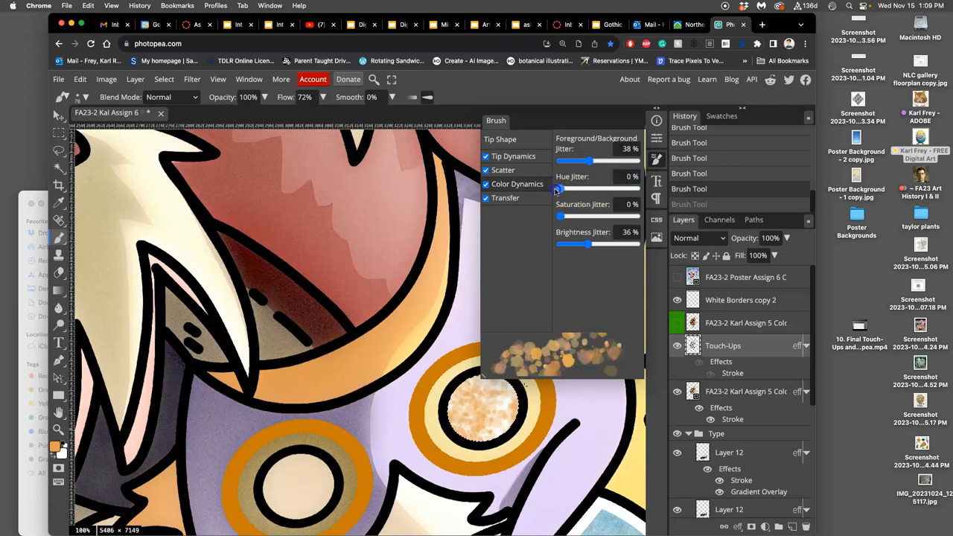
pyautogui.moveTo(560, 188); pyautogui.dragTo(620, 187)
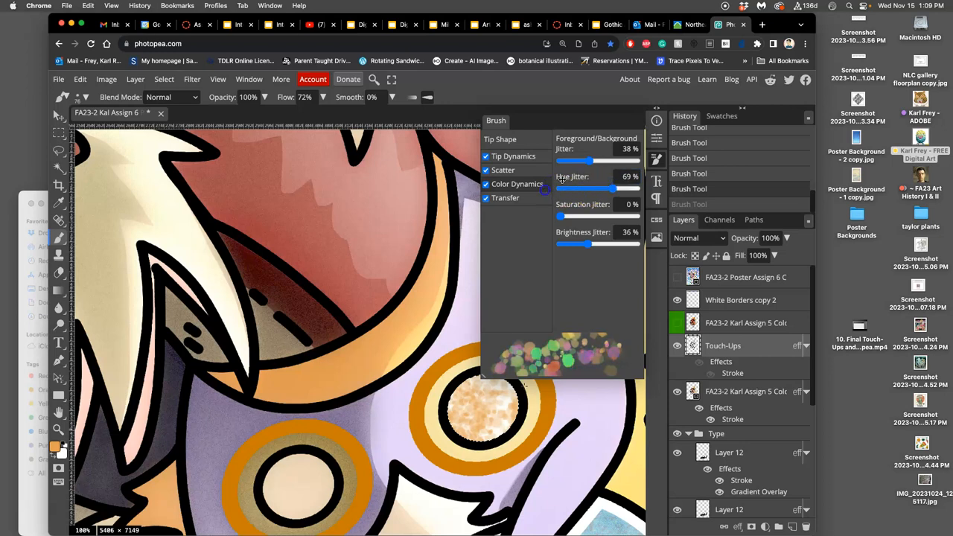
pyautogui.moveTo(589, 187); pyautogui.dragTo(560, 188)
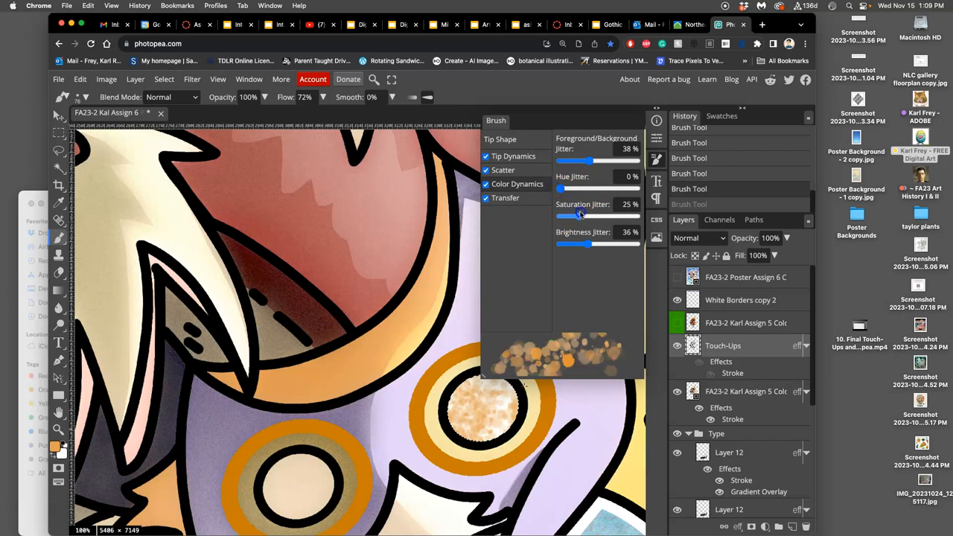
# Step: Settle Saturation Jitter at about 22% and close the brush settings
pyautogui.moveTo(577, 215); pyautogui.dragTo(560, 216)
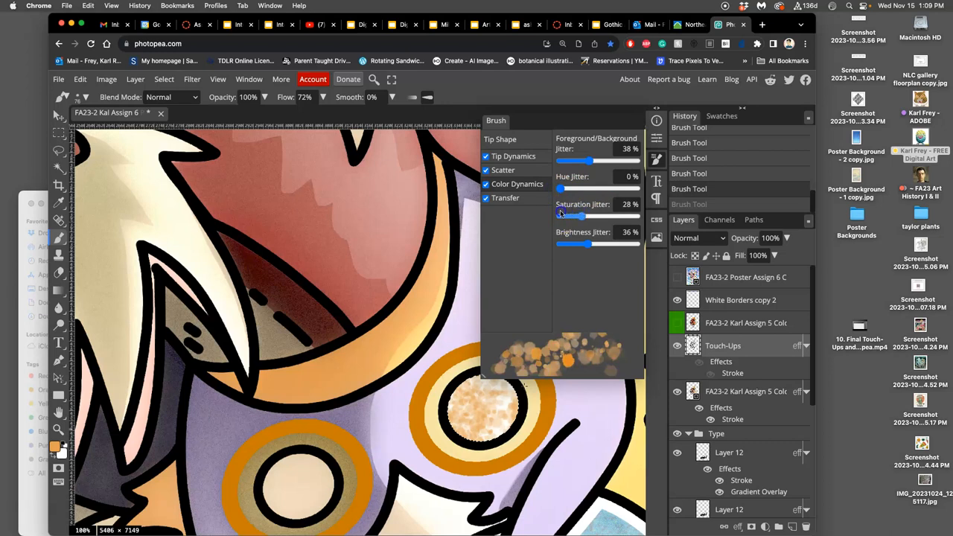
pyautogui.moveTo(577, 215); pyautogui.dragTo(570, 215)
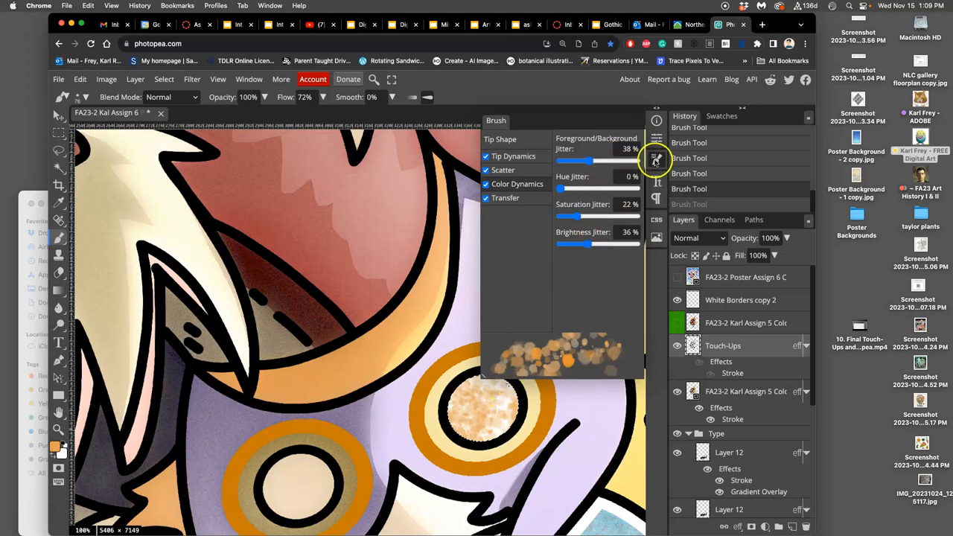
pyautogui.click(656, 158)
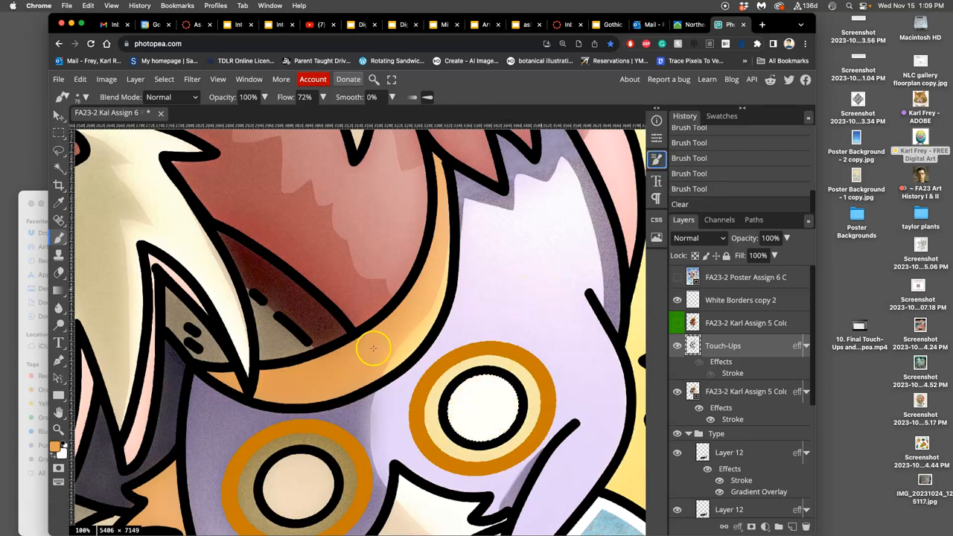
# Step: Shrink the brush to 25 px and dab speckled colour inside the white eye circle
pyautogui.click(83, 97)
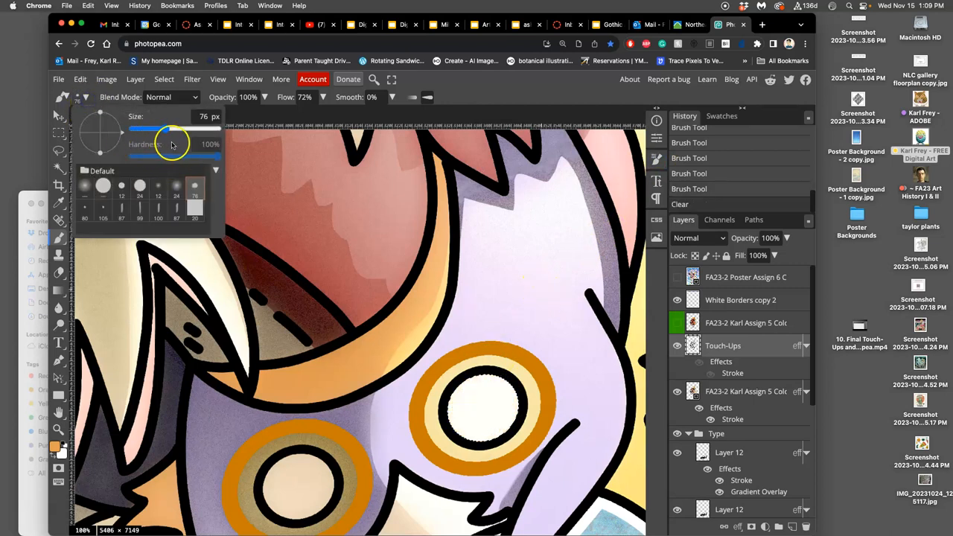
pyautogui.moveTo(173, 129); pyautogui.dragTo(152, 129)
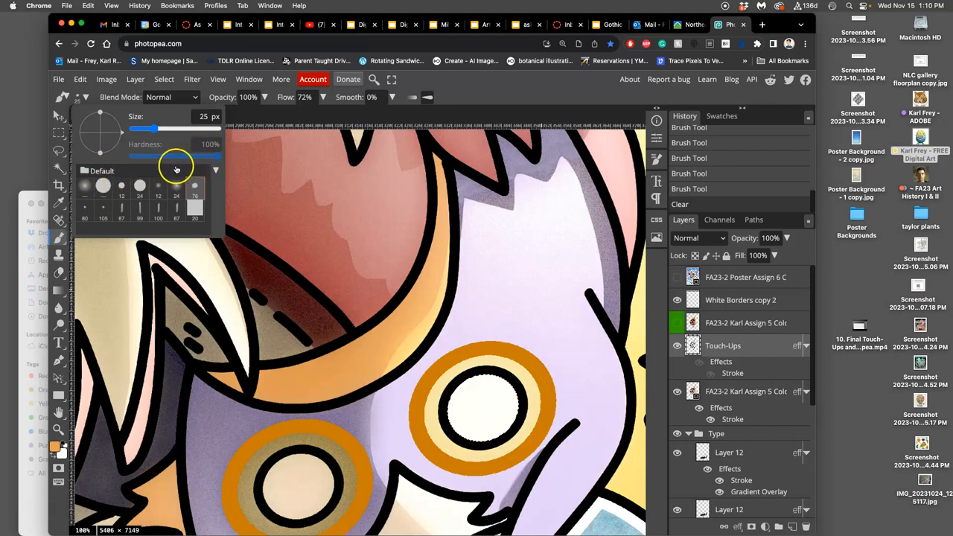
pyautogui.moveTo(637, 179)
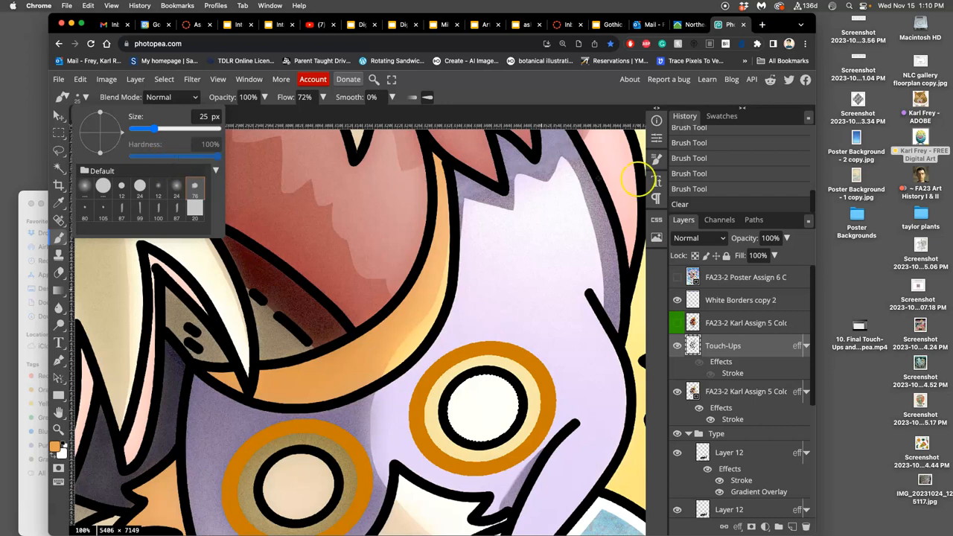
pyautogui.moveTo(659, 165)
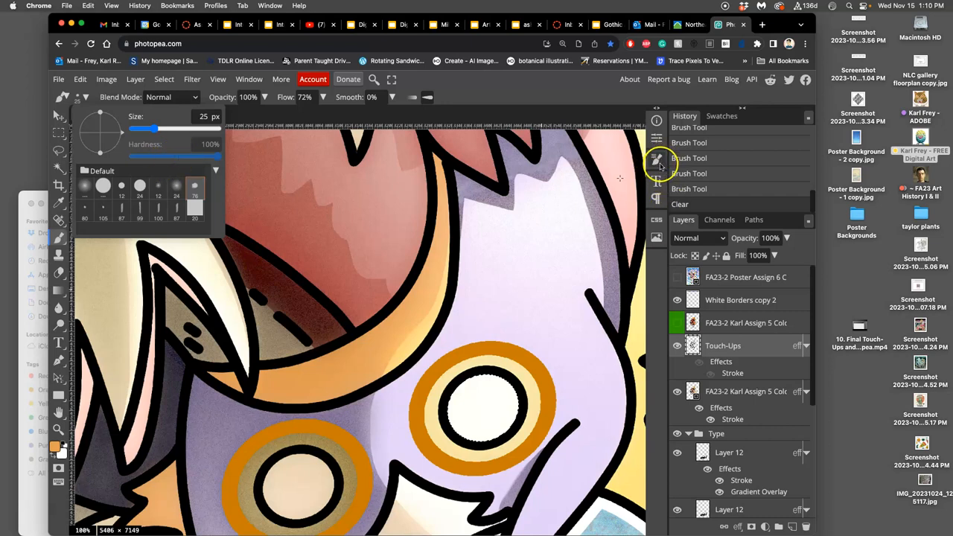
pyautogui.moveTo(548, 365)
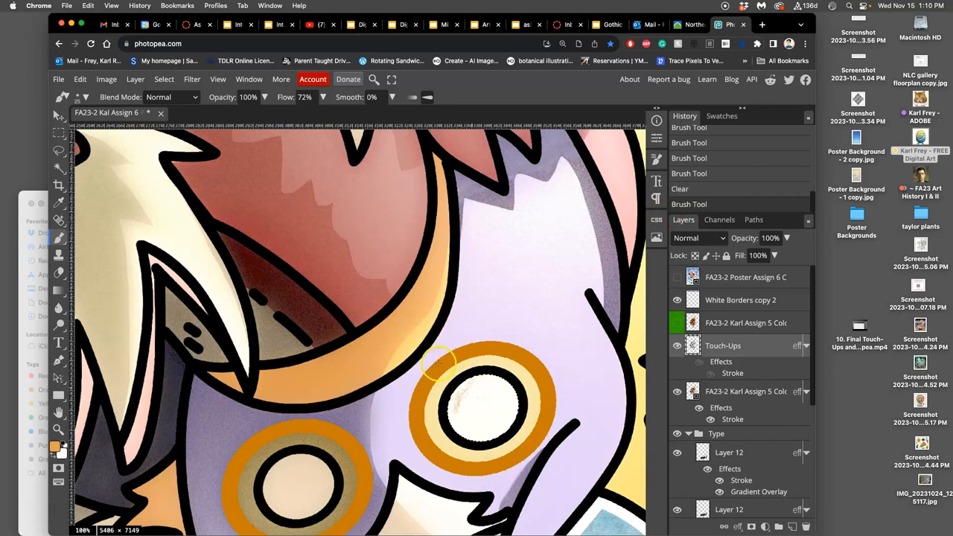
pyautogui.moveTo(439, 365); pyautogui.dragTo(458, 428)
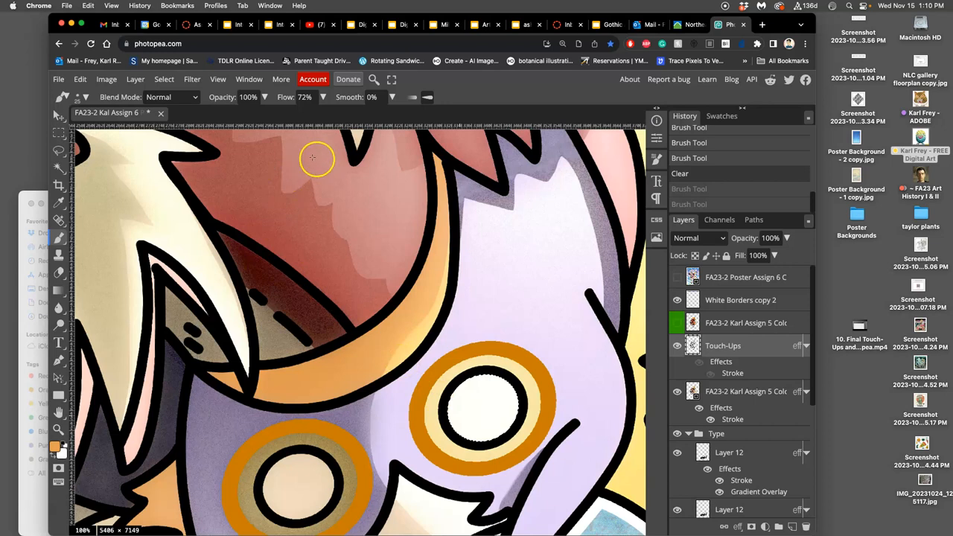
# Step: Lower brush opacity to 38%, enlarge it to 113 px, and dab faint colour into the eye
pyautogui.click(265, 97)
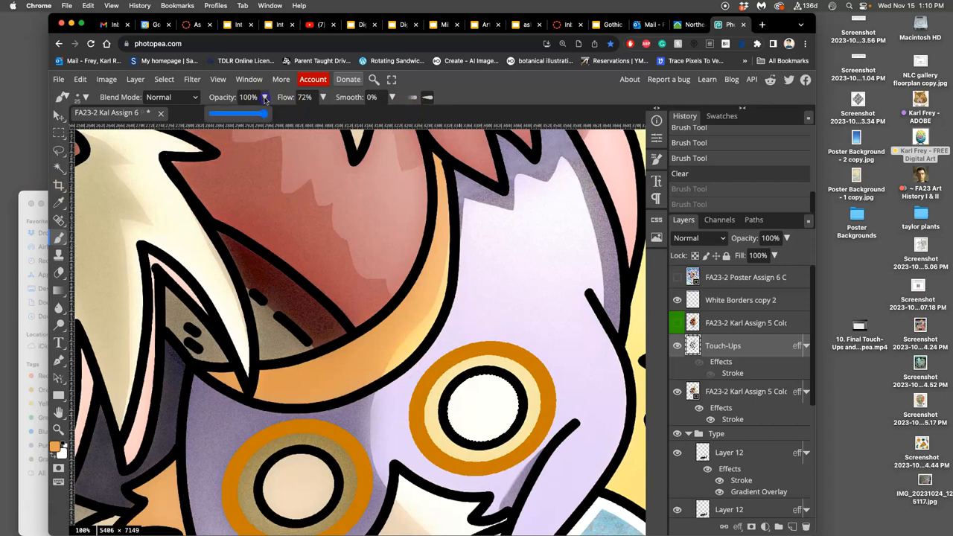
pyautogui.moveTo(265, 113); pyautogui.dragTo(231, 113)
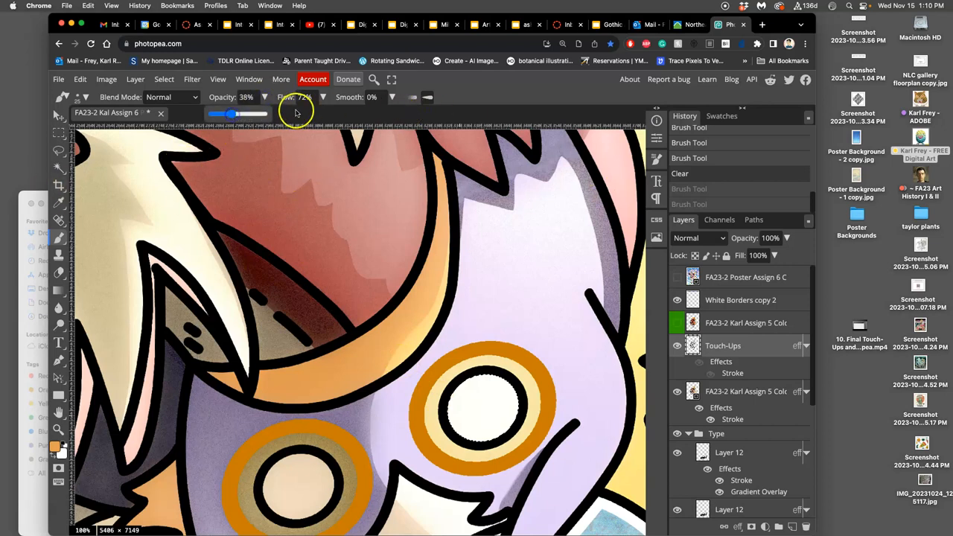
pyautogui.click(86, 97)
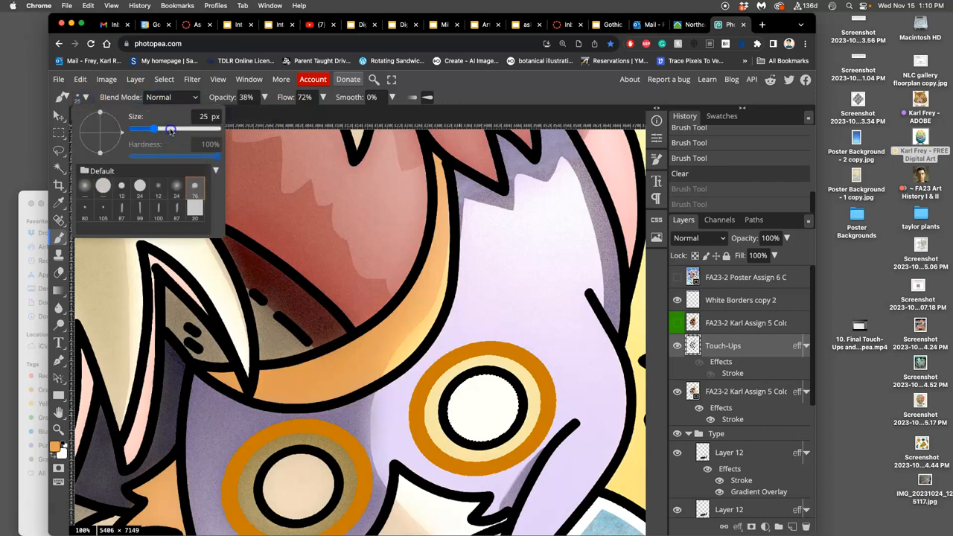
pyautogui.moveTo(152, 128); pyautogui.dragTo(176, 128)
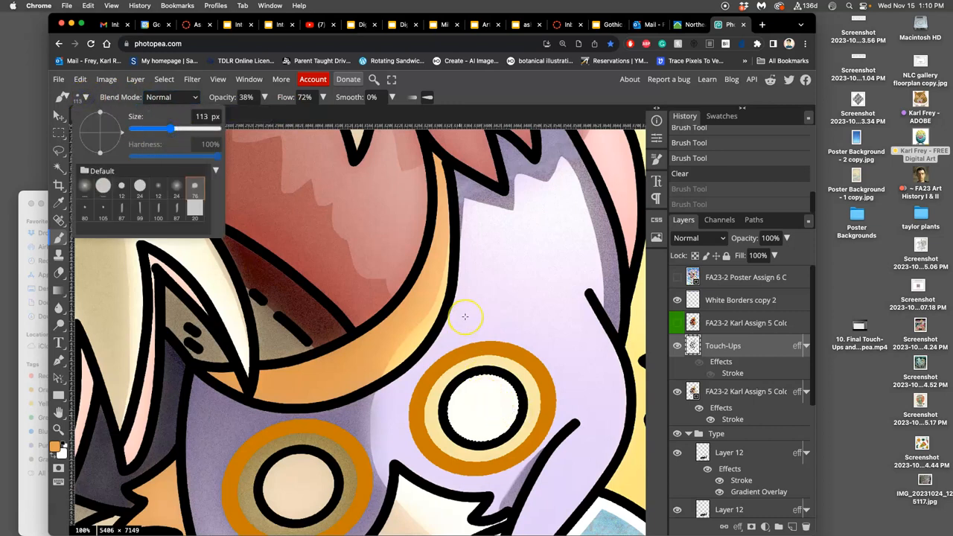
pyautogui.moveTo(443, 175)
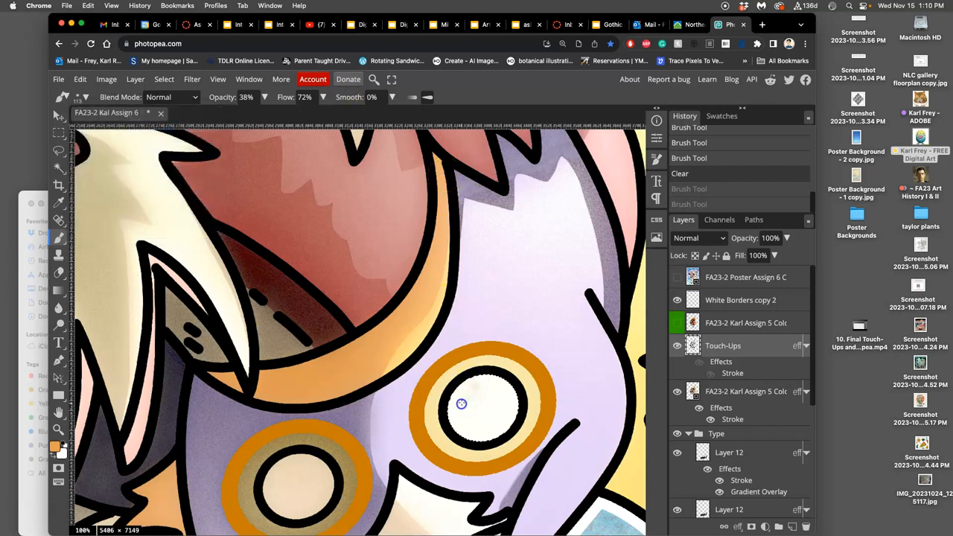
pyautogui.moveTo(462, 404); pyautogui.dragTo(479, 439)
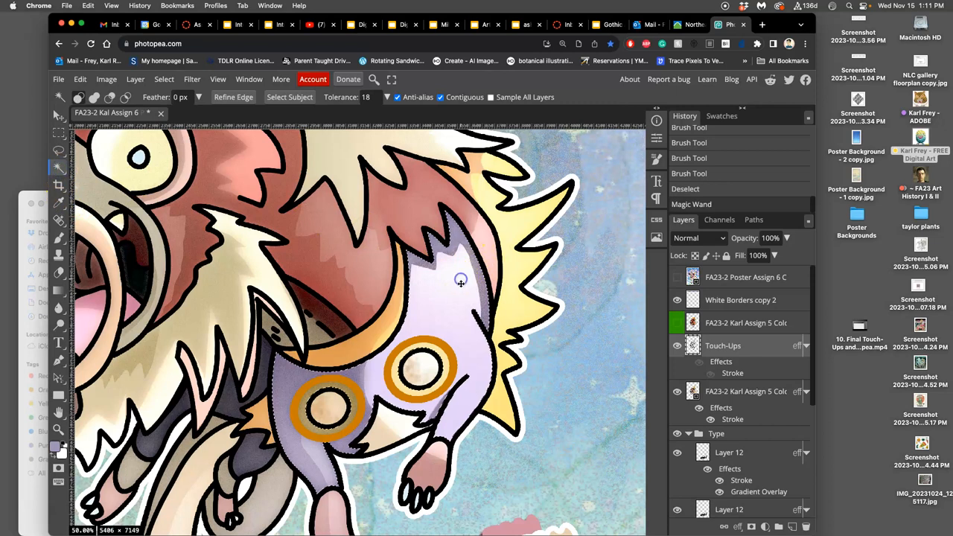
pyautogui.moveTo(368, 316)
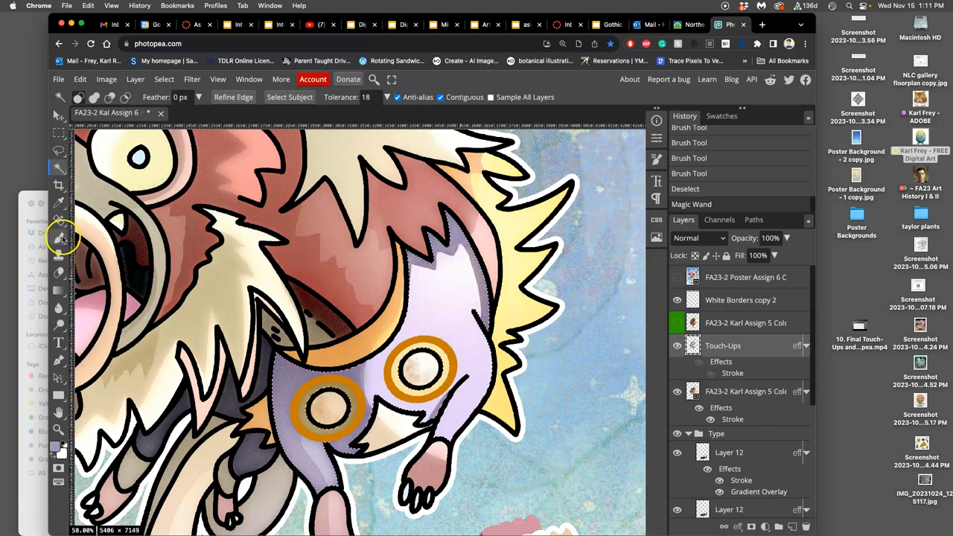
# Step: Switch to the Burn tool to shade the selected lavender body
pyautogui.click(59, 237)
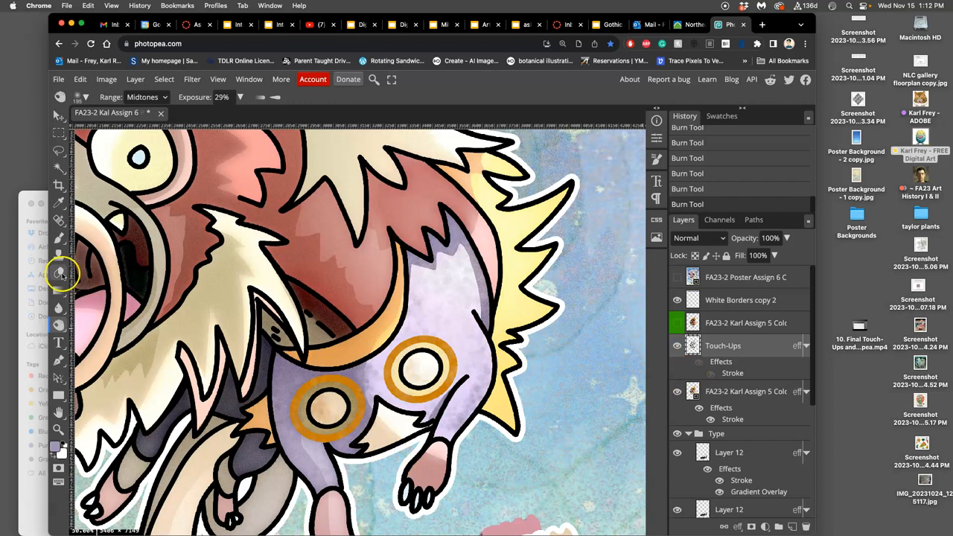
# Step: Switch to the Eraser to soften the burned shading, then close the brush settings
pyautogui.click(60, 272)
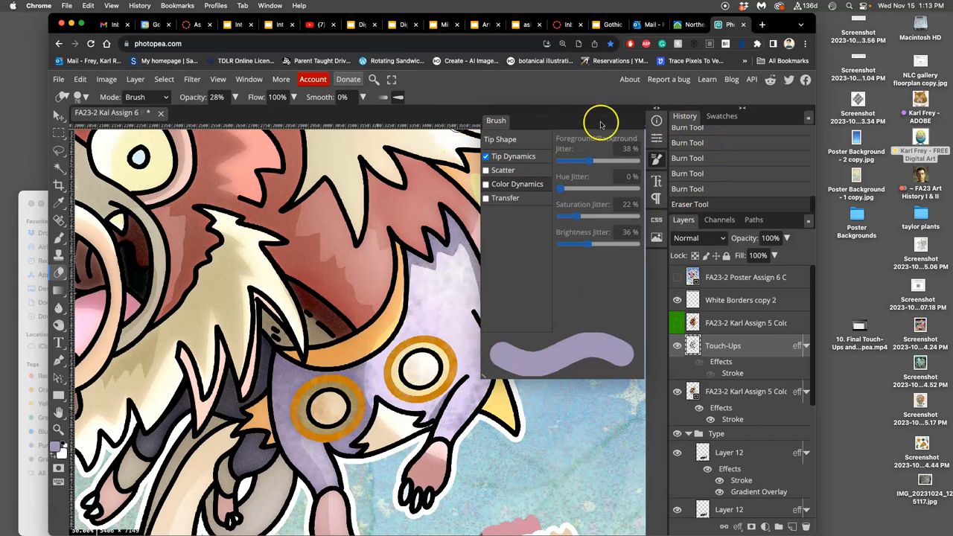
pyautogui.moveTo(607, 385)
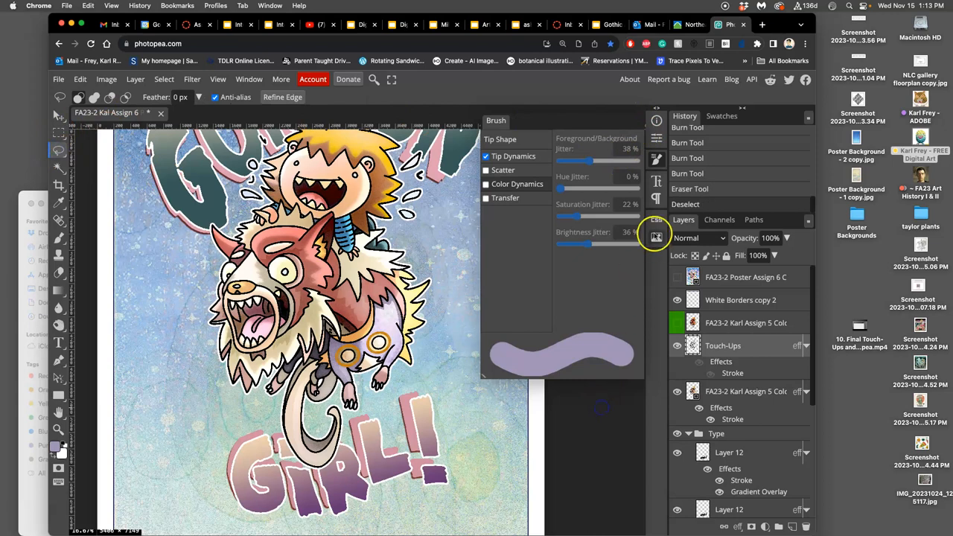
pyautogui.click(656, 237)
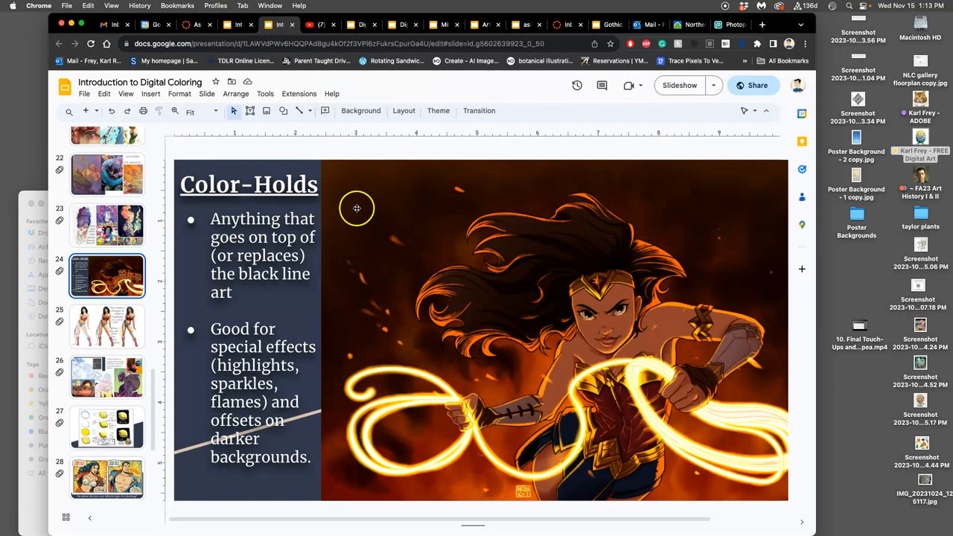
pyautogui.moveTo(360, 216)
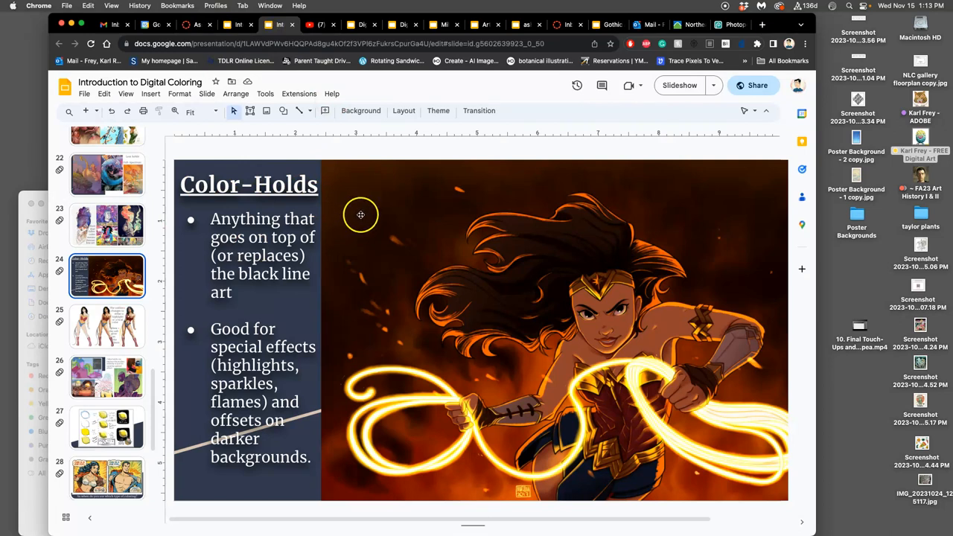
pyautogui.moveTo(402, 383)
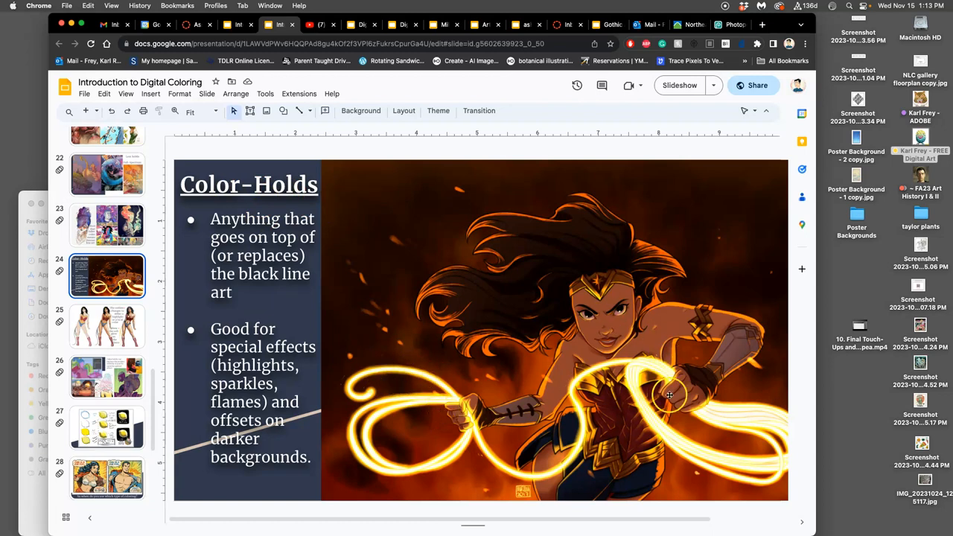
pyautogui.moveTo(596, 305)
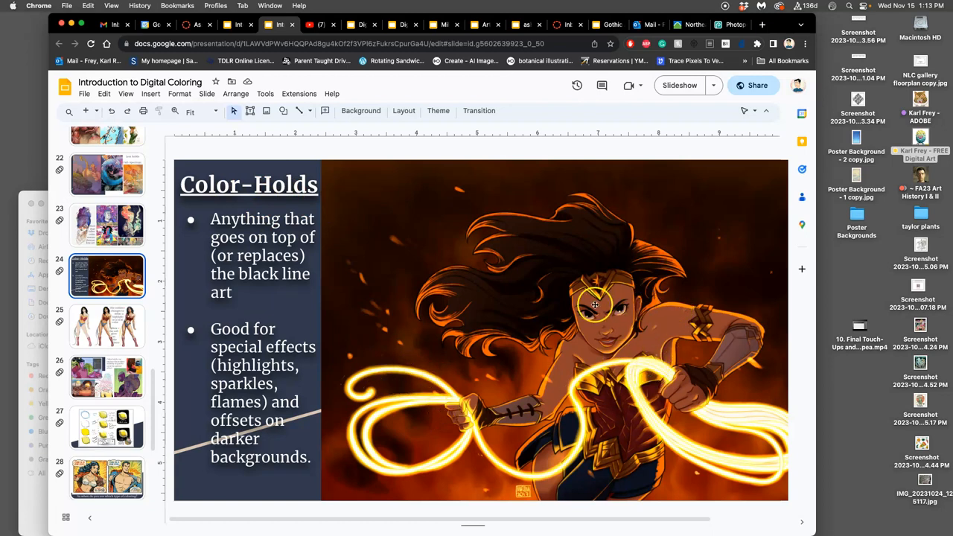
pyautogui.moveTo(629, 314)
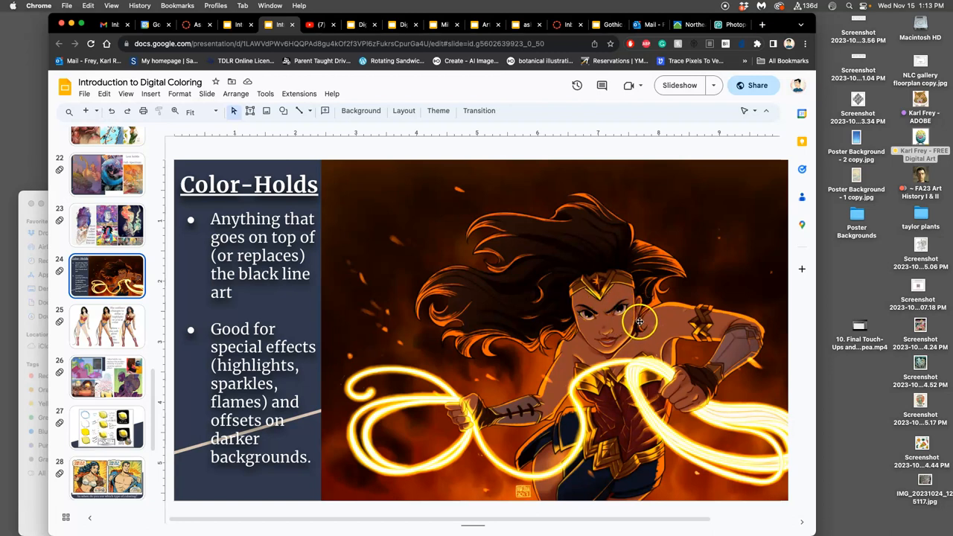
pyautogui.moveTo(588, 373)
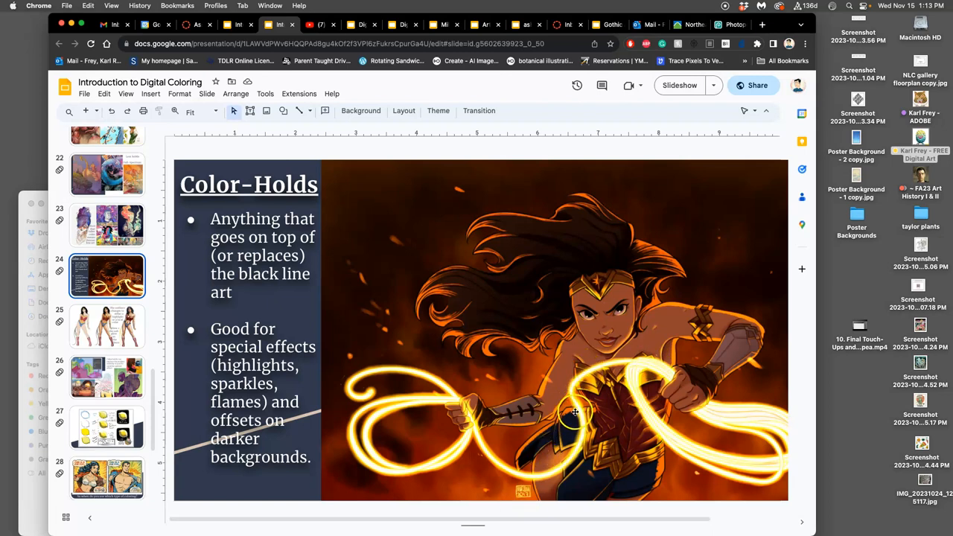
pyautogui.moveTo(508, 477)
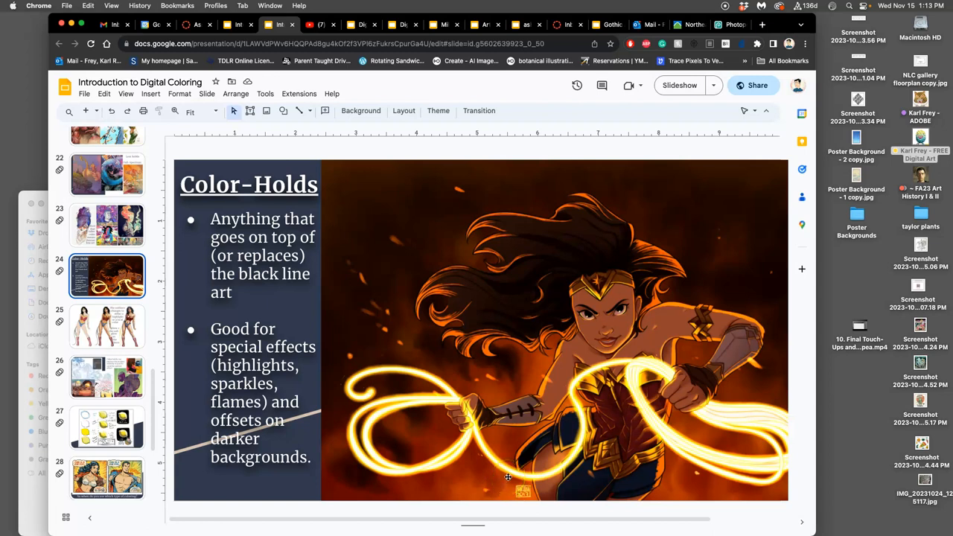
pyautogui.moveTo(473, 371)
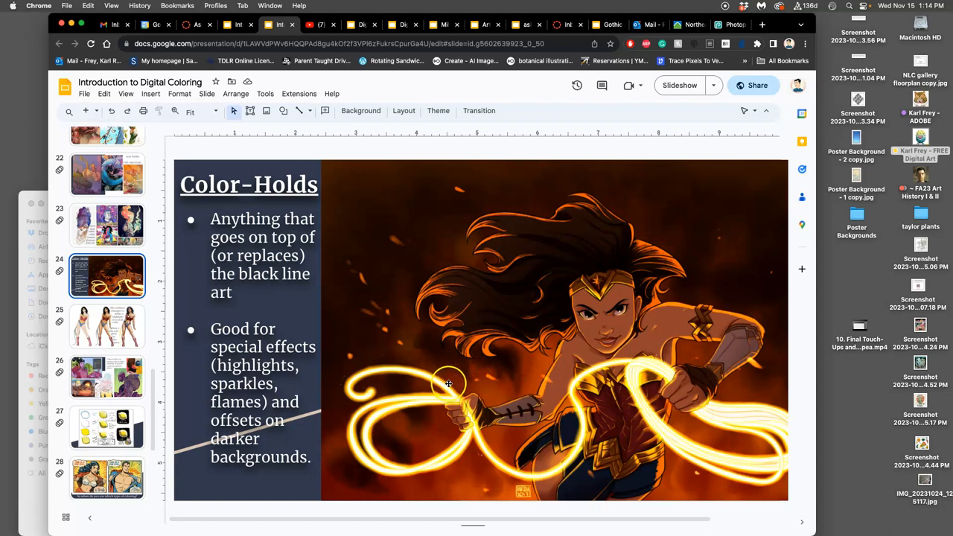
pyautogui.moveTo(453, 384)
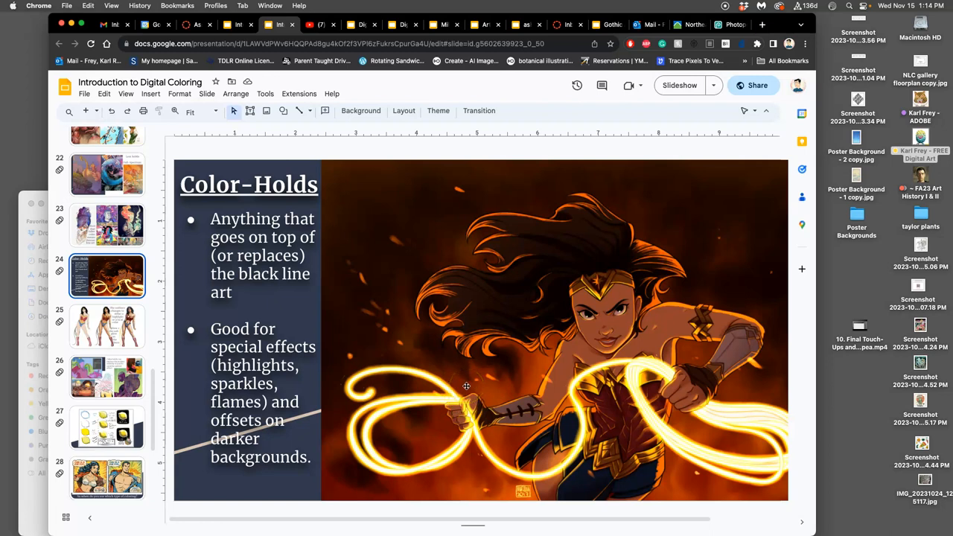
pyautogui.moveTo(430, 379)
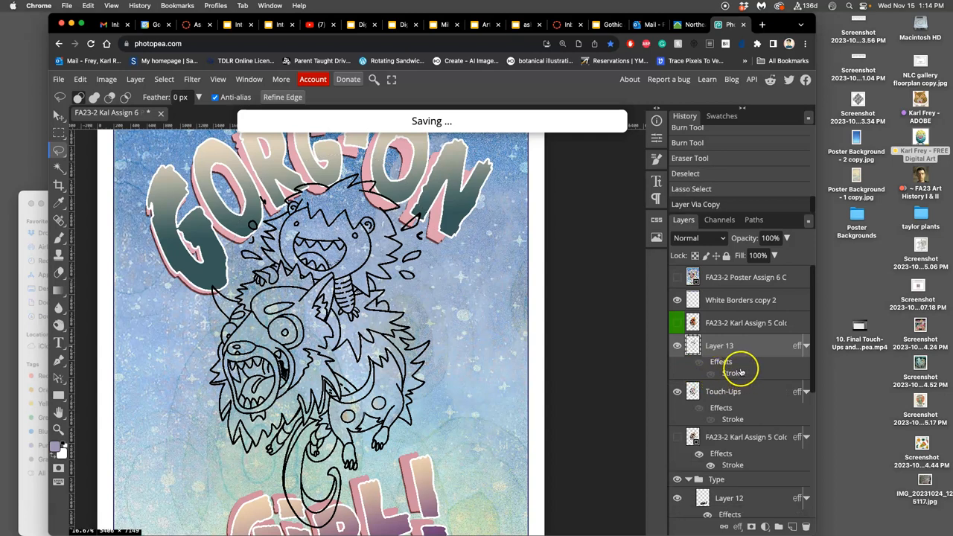
pyautogui.moveTo(749, 355)
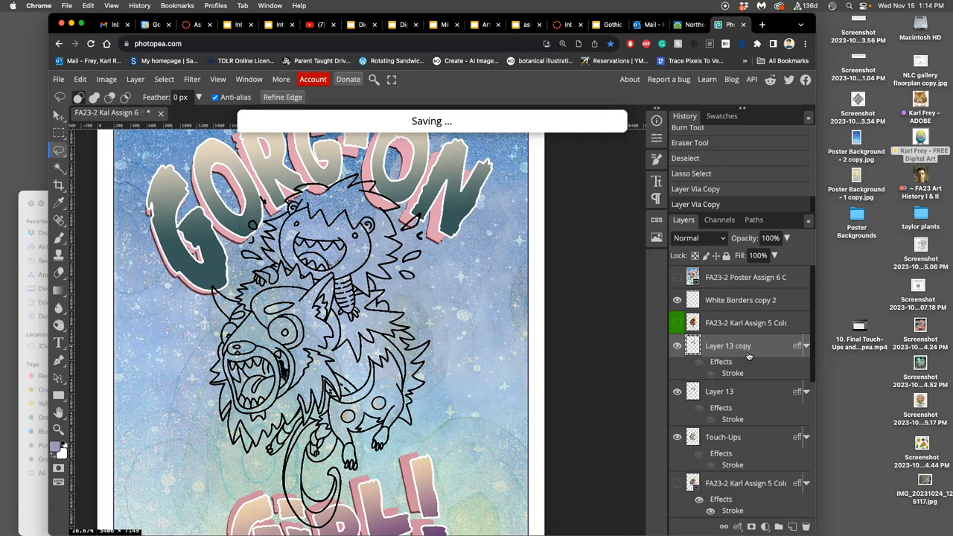
pyautogui.moveTo(754, 354)
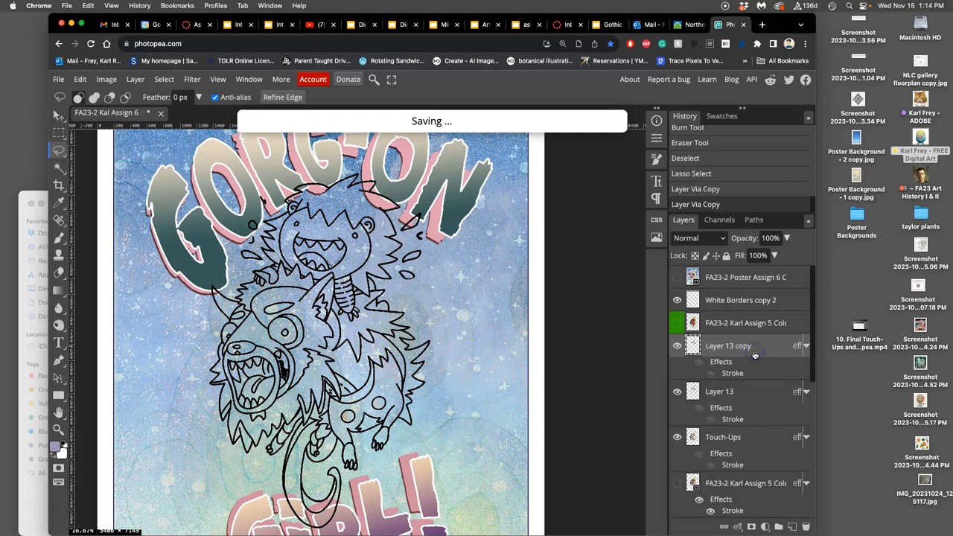
pyautogui.moveTo(757, 355)
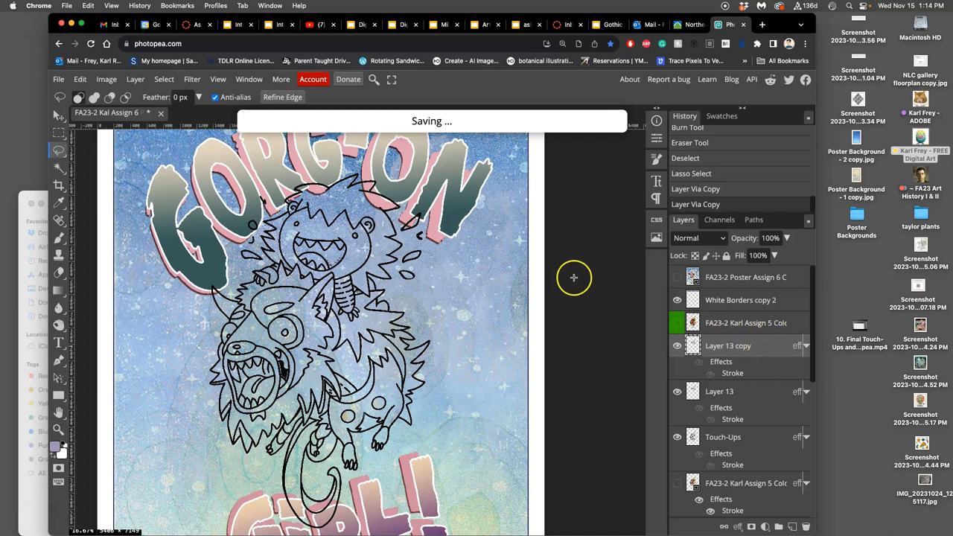
pyautogui.moveTo(529, 272)
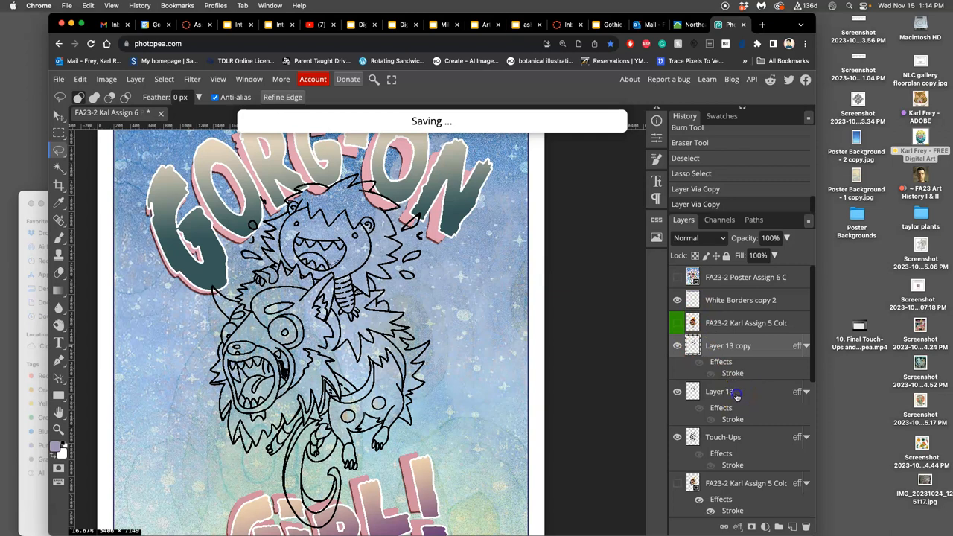
# Step: Select the original Layer 13 for removal and bring up Layer 13 copy's layer style
pyautogui.click(736, 395)
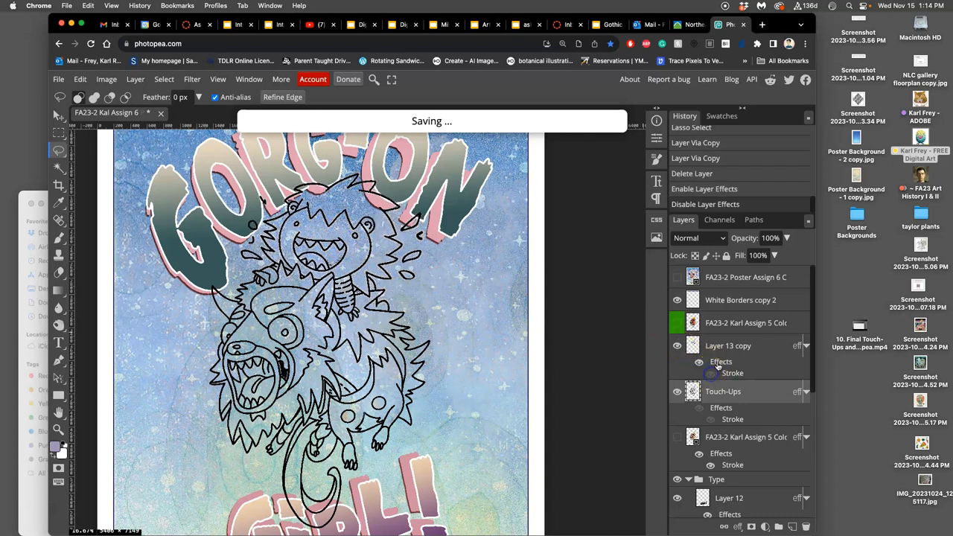
pyautogui.doubleClick(721, 361)
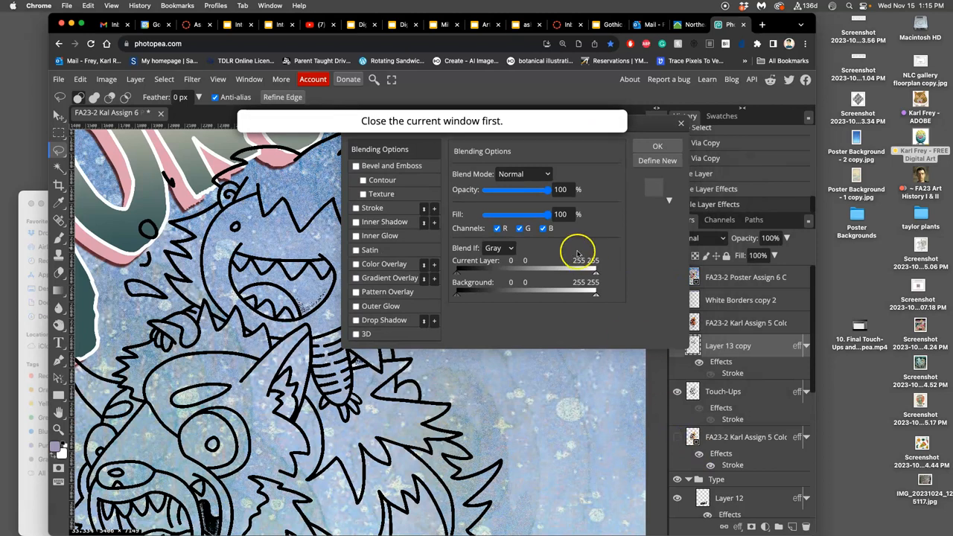
# Step: Enable Color Overlay and confirm a dark brown overlay colour for the line art
pyautogui.click(658, 145)
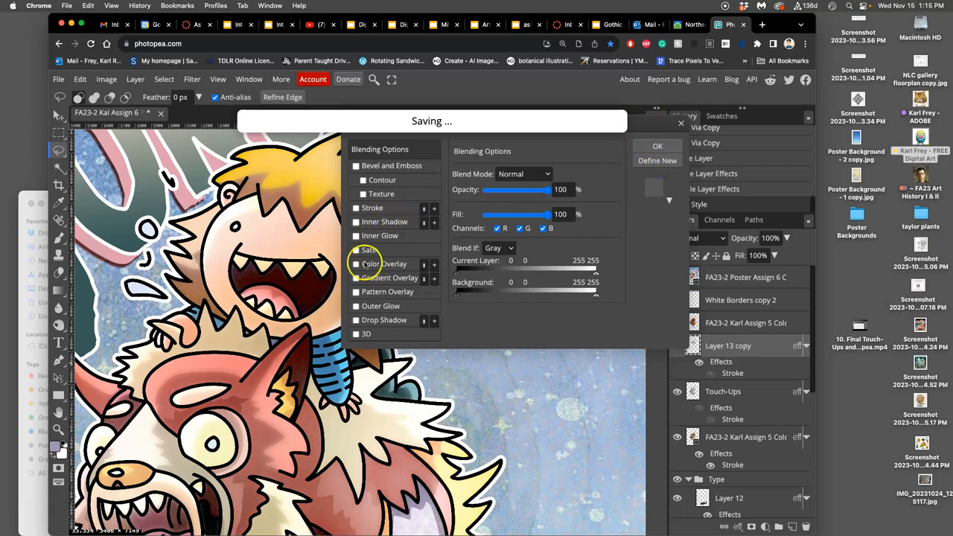
pyautogui.click(357, 264)
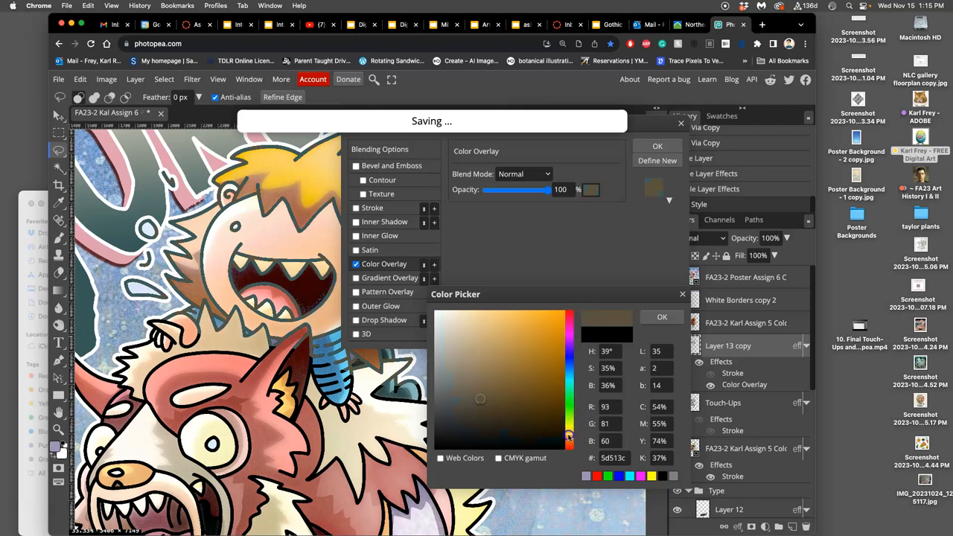
pyautogui.click(488, 309)
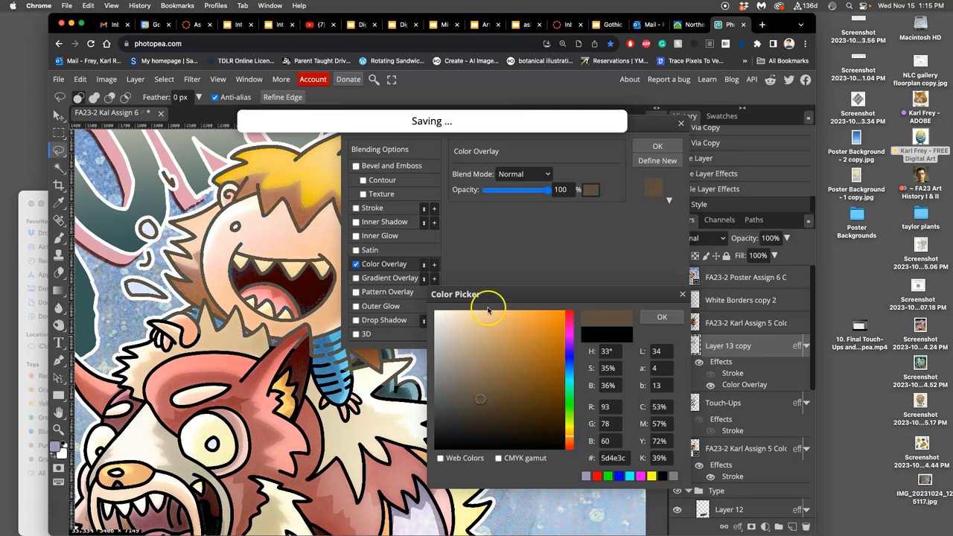
pyautogui.click(661, 317)
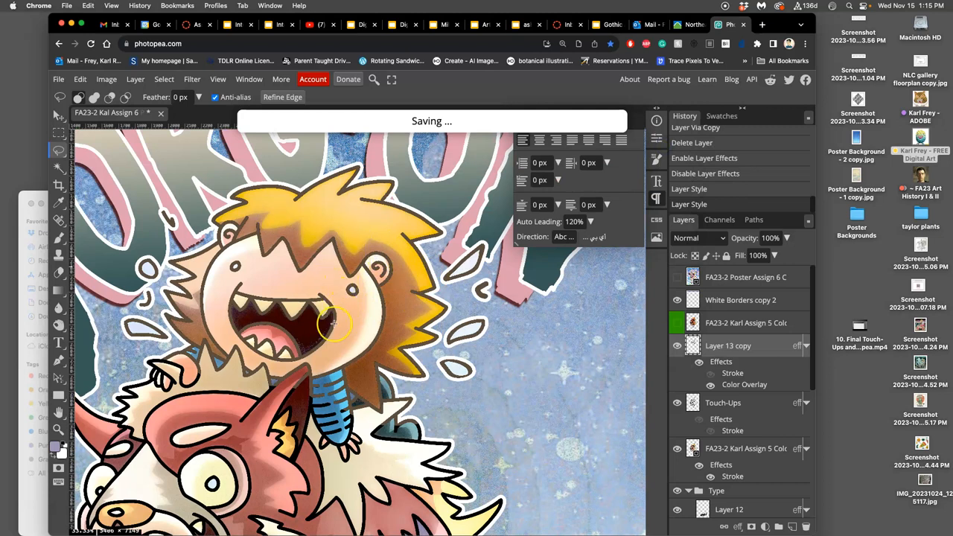
pyautogui.moveTo(311, 342)
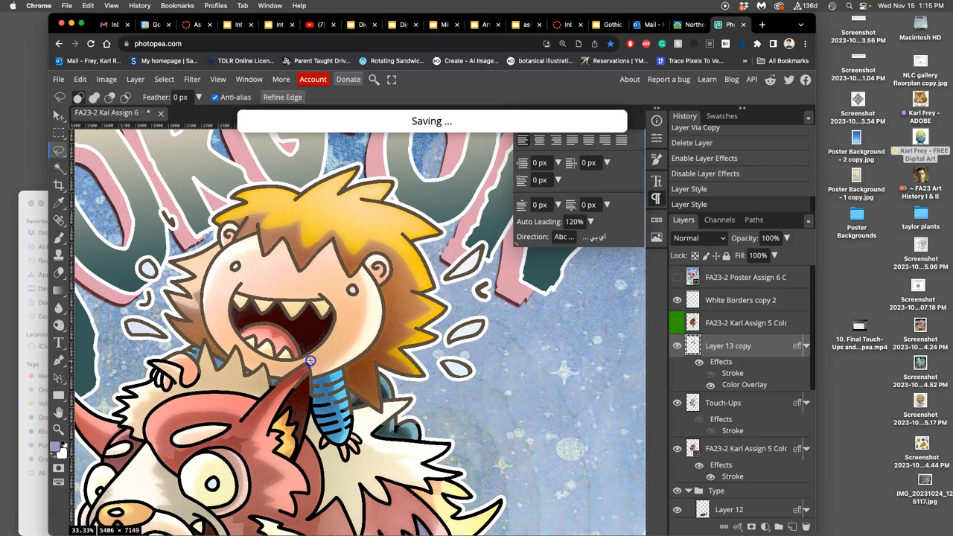
# Step: Lasso the overlapping outline strokes near the boy's shirt and ear for clearing
pyautogui.moveTo(311, 362); pyautogui.dragTo(271, 378)
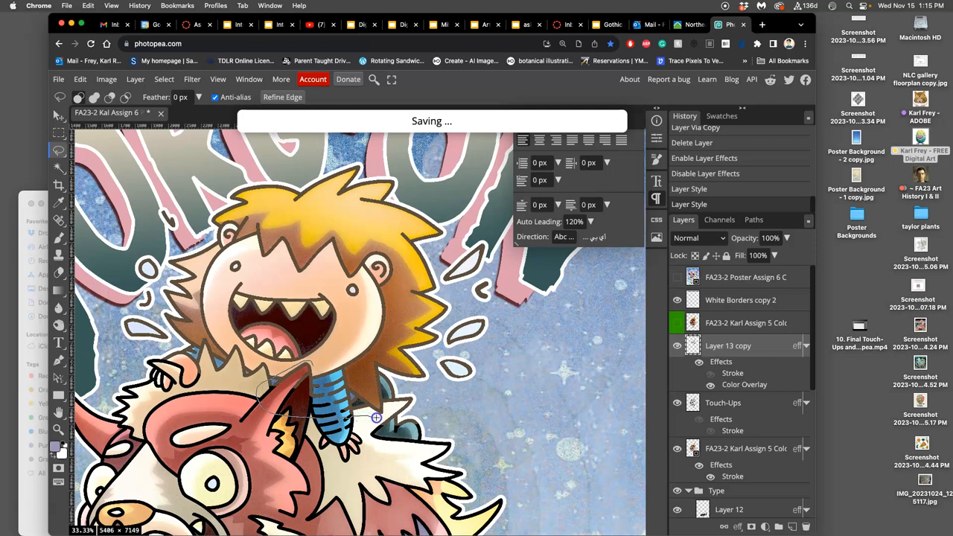
pyautogui.moveTo(392, 389)
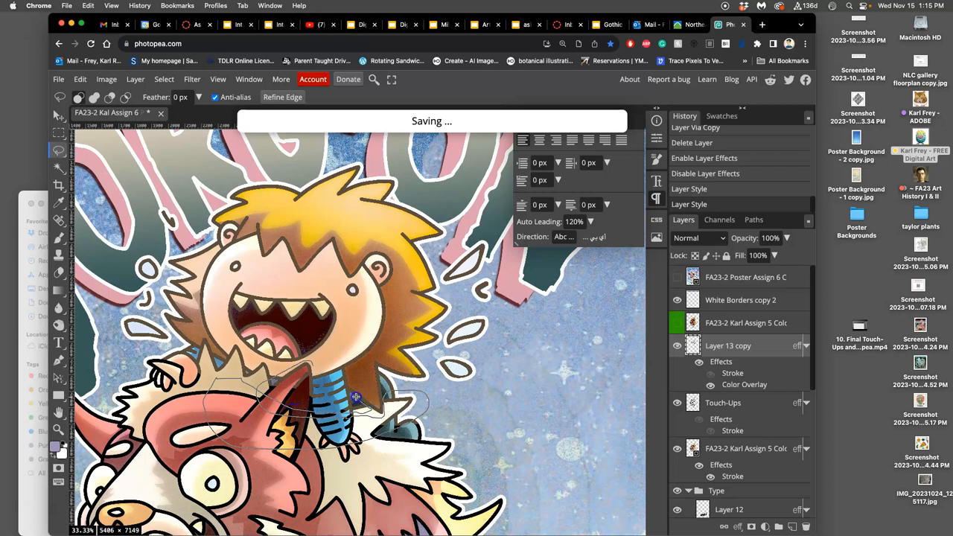
pyautogui.moveTo(344, 369)
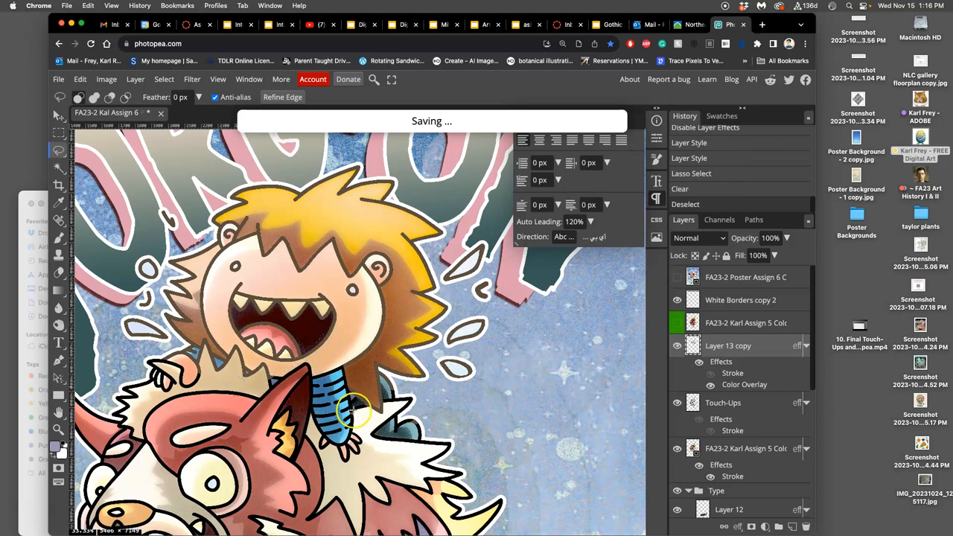
pyautogui.moveTo(360, 270)
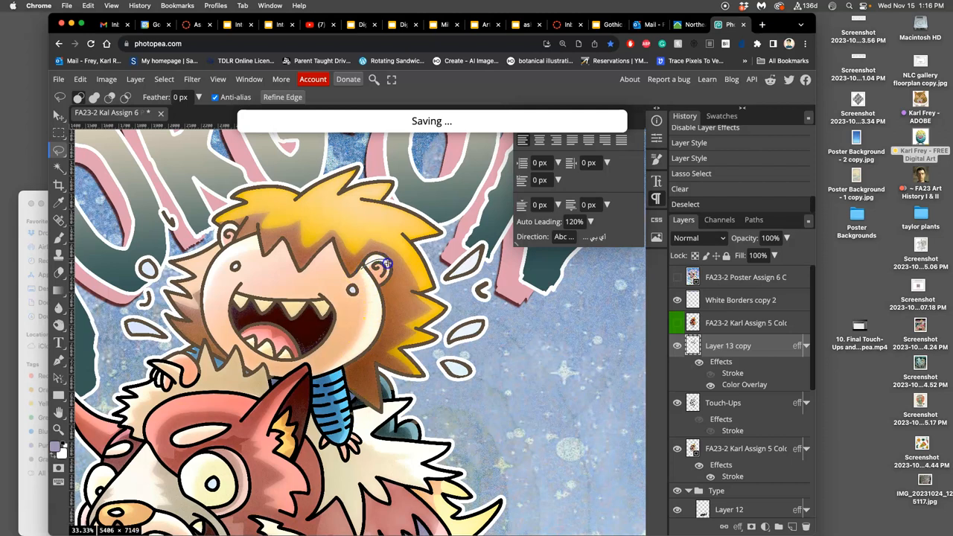
pyautogui.moveTo(388, 264); pyautogui.dragTo(316, 365)
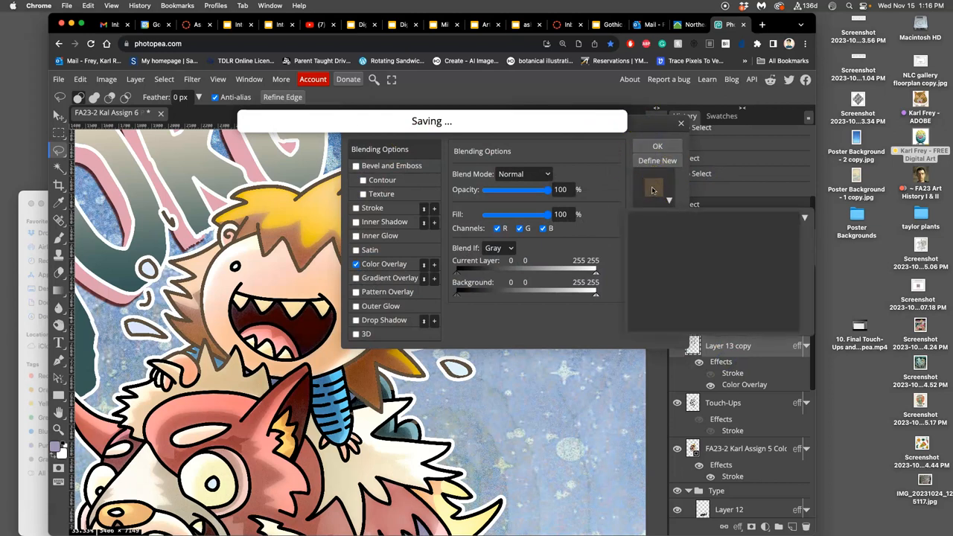
# Step: Switch the Color Overlay swatch from dark brown to an almost-white cream
pyautogui.click(384, 264)
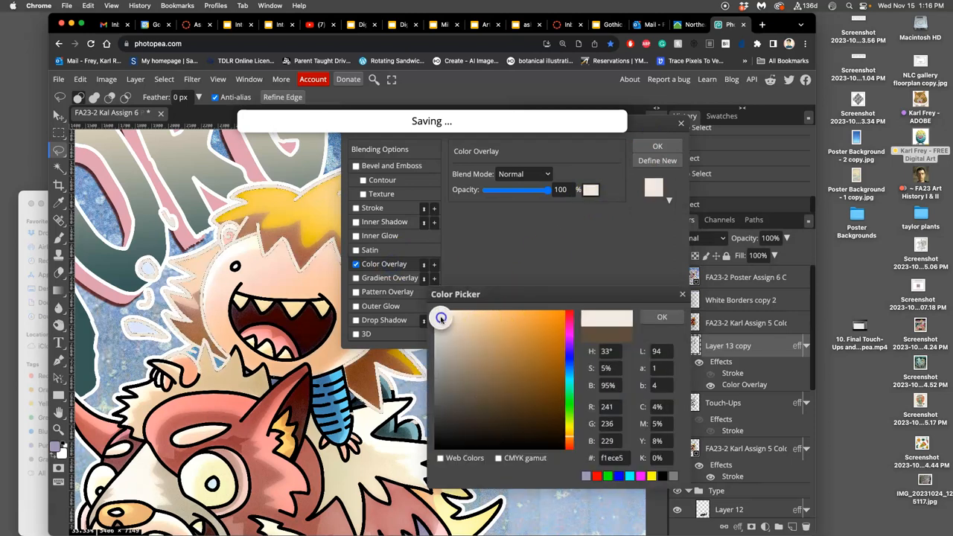
pyautogui.click(446, 320)
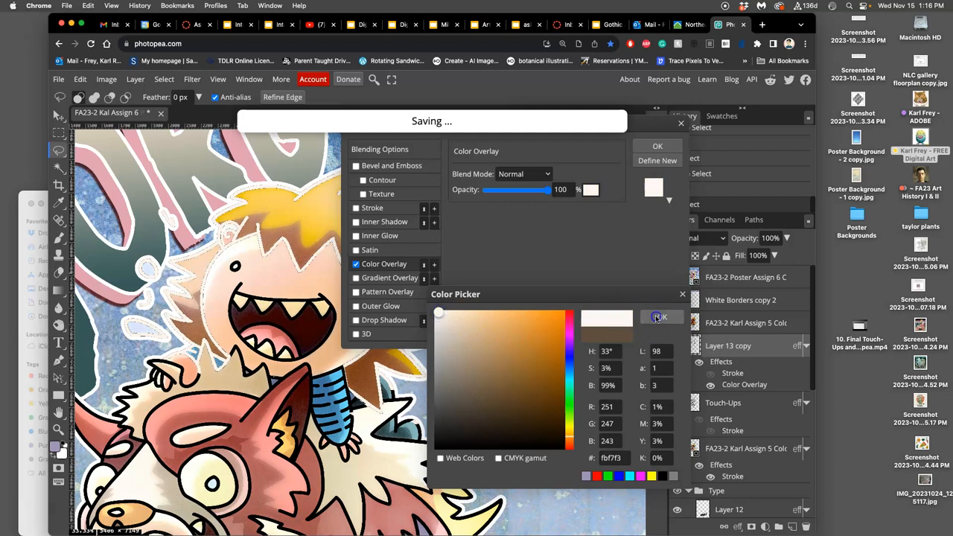
# Step: Confirm the cream overlay and add an enlarged soft Outer Glow of about 101 px, then apply
pyautogui.click(658, 317)
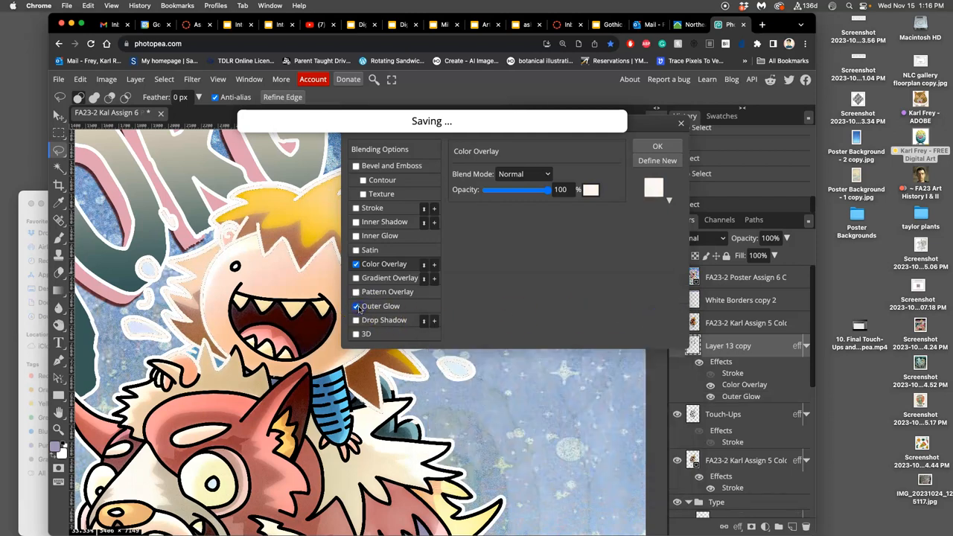
pyautogui.click(380, 306)
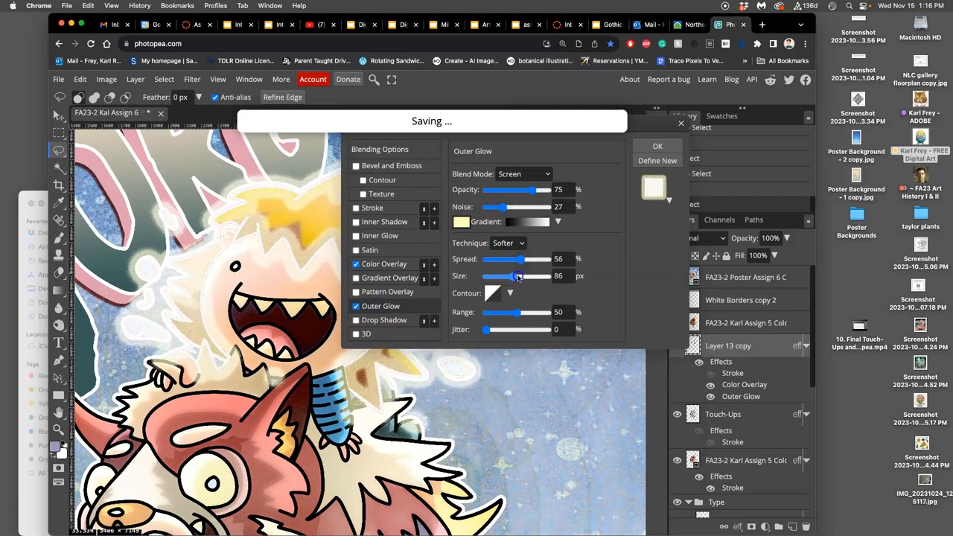
pyautogui.moveTo(512, 276); pyautogui.dragTo(520, 276)
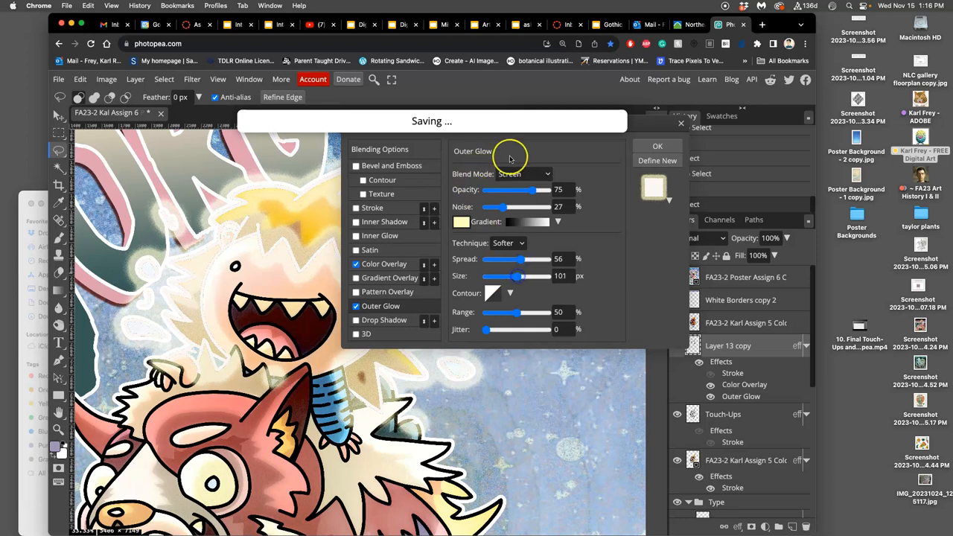
pyautogui.click(657, 146)
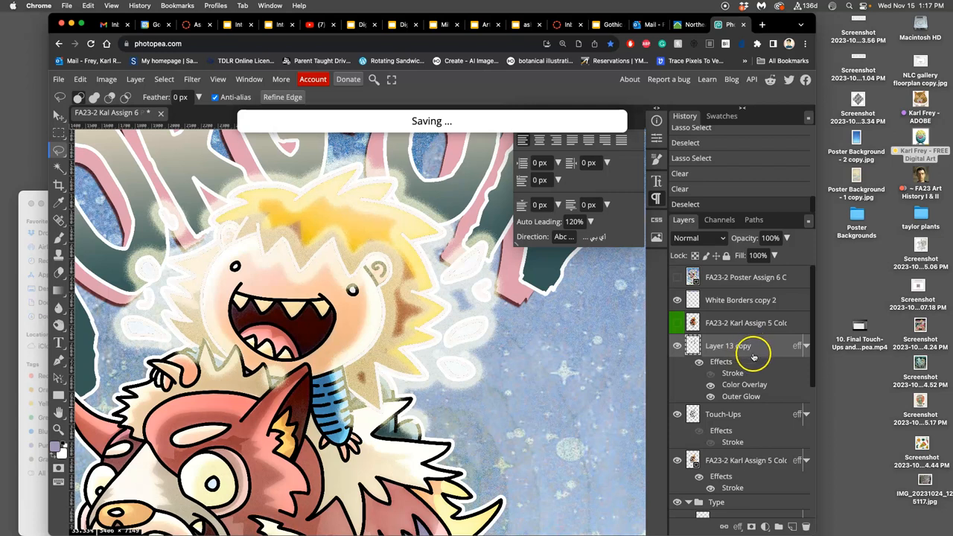
# Step: Rework Layer 13 copy's Outer Glow to Size 43 px, Spread 8% and Noise 65
pyautogui.rightClick(728, 346)
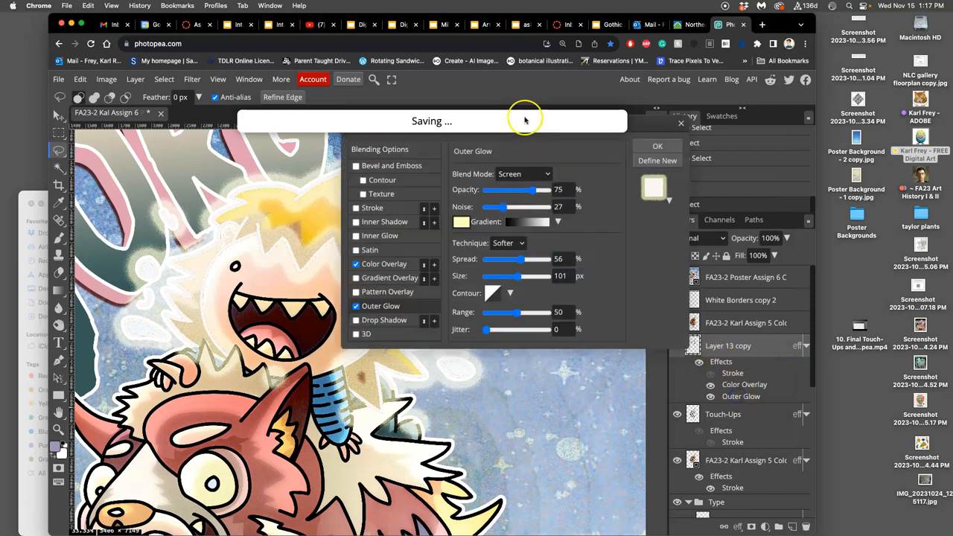
pyautogui.moveTo(674, 190)
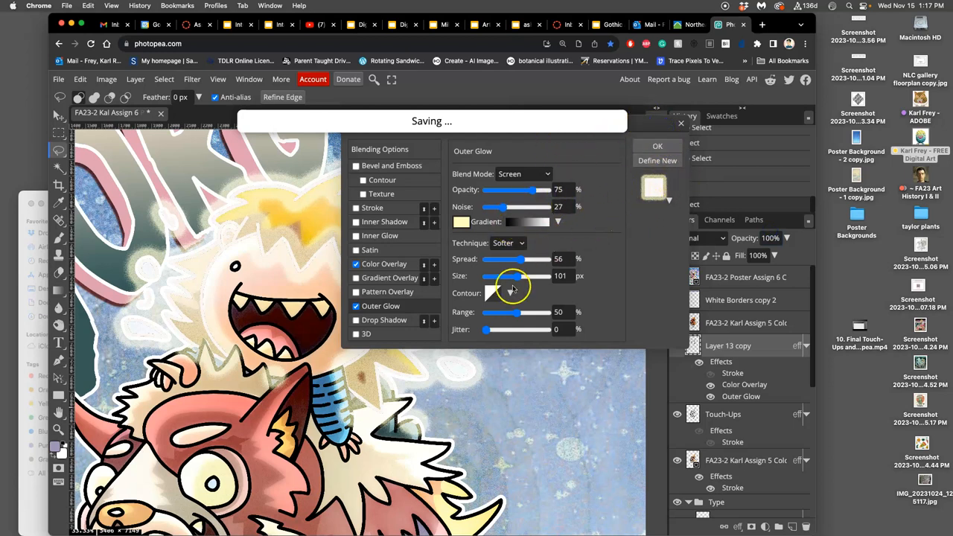
pyautogui.moveTo(513, 277); pyautogui.dragTo(503, 276)
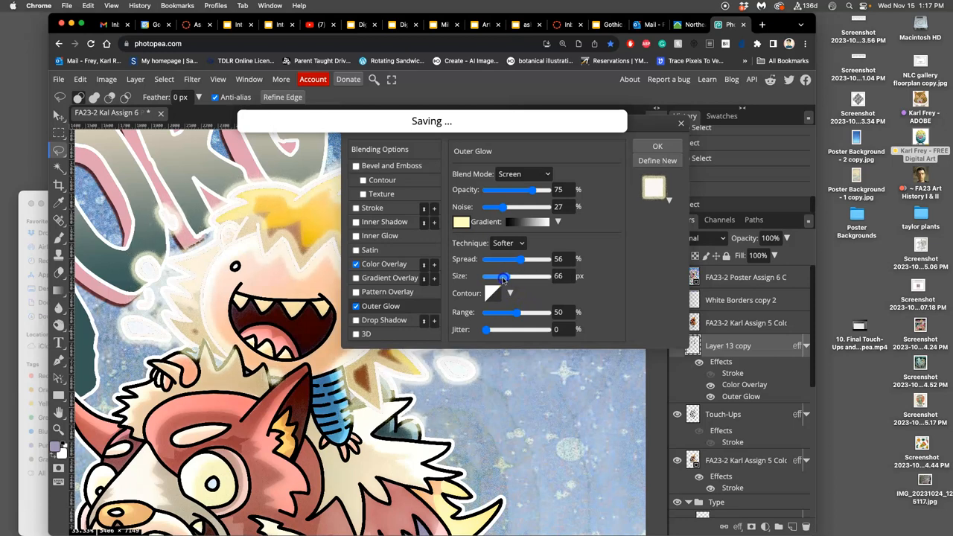
pyautogui.moveTo(505, 277); pyautogui.dragTo(495, 276)
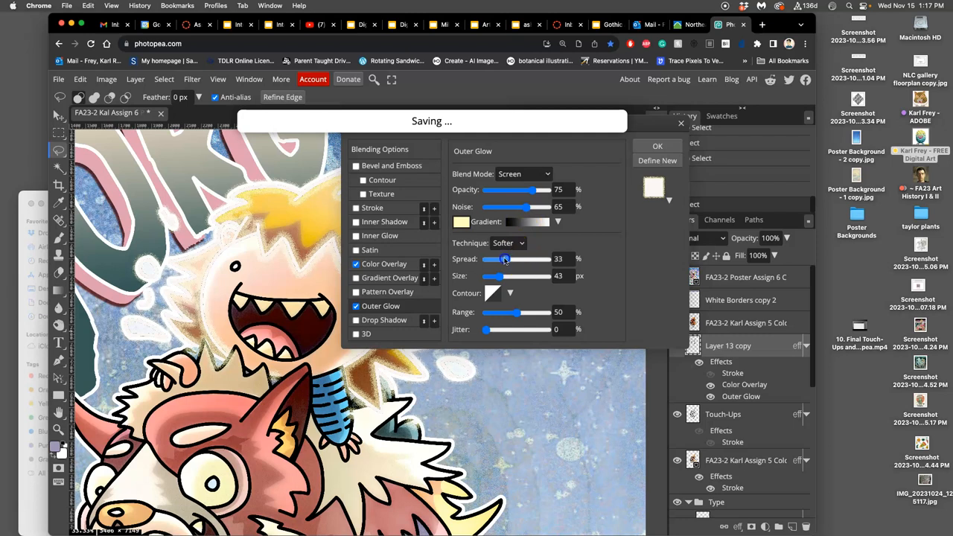
pyautogui.moveTo(505, 258); pyautogui.dragTo(485, 259)
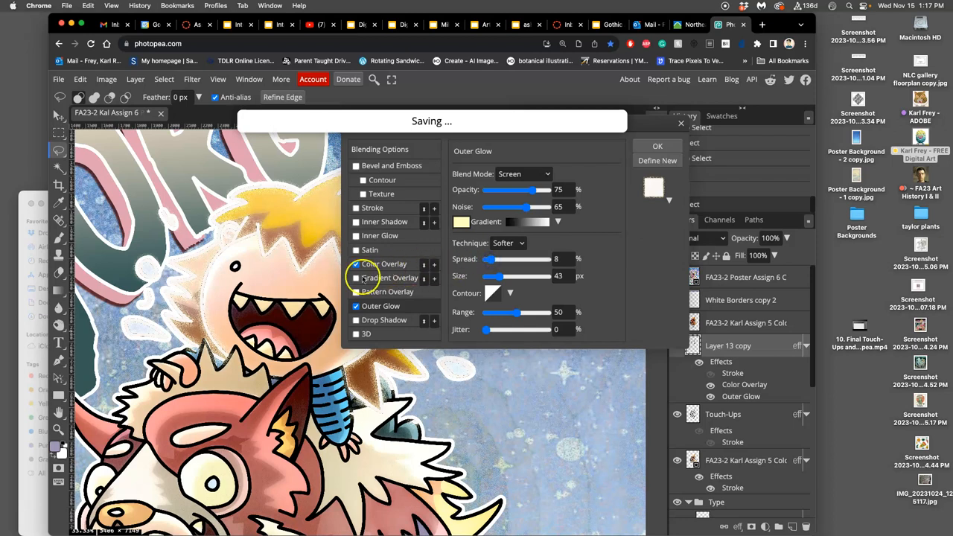
# Step: Add a Gradient Overlay and recolour the Color Overlay to warm tan #d3a271
pyautogui.click(356, 278)
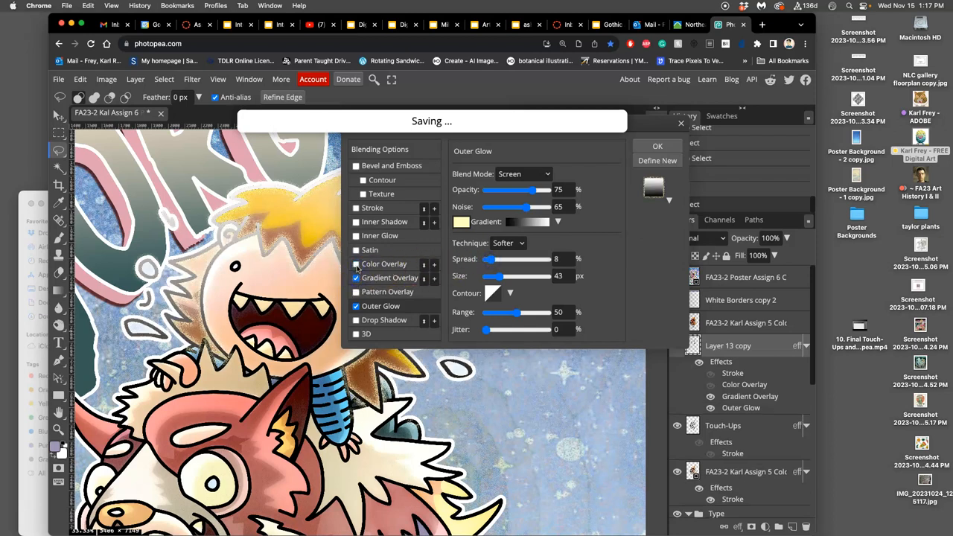
pyautogui.click(391, 277)
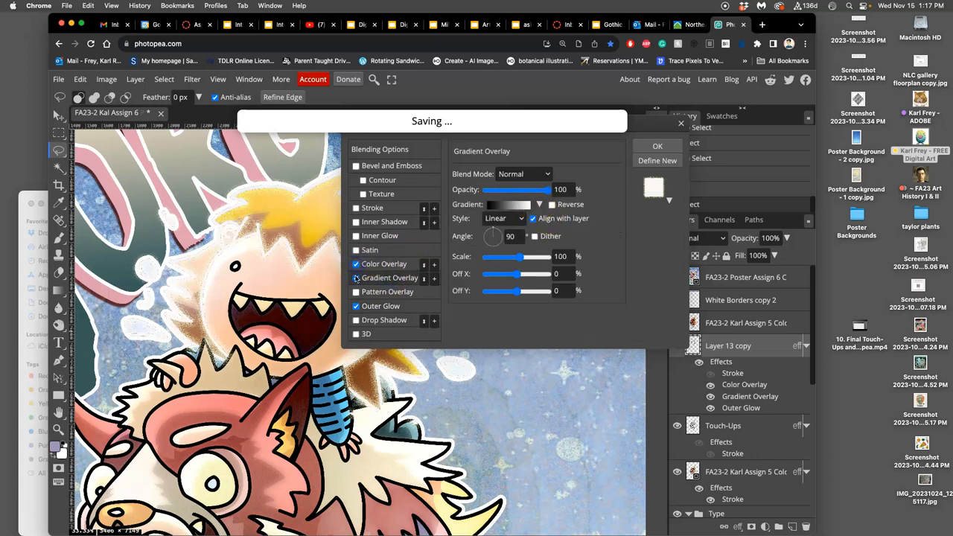
pyautogui.click(384, 264)
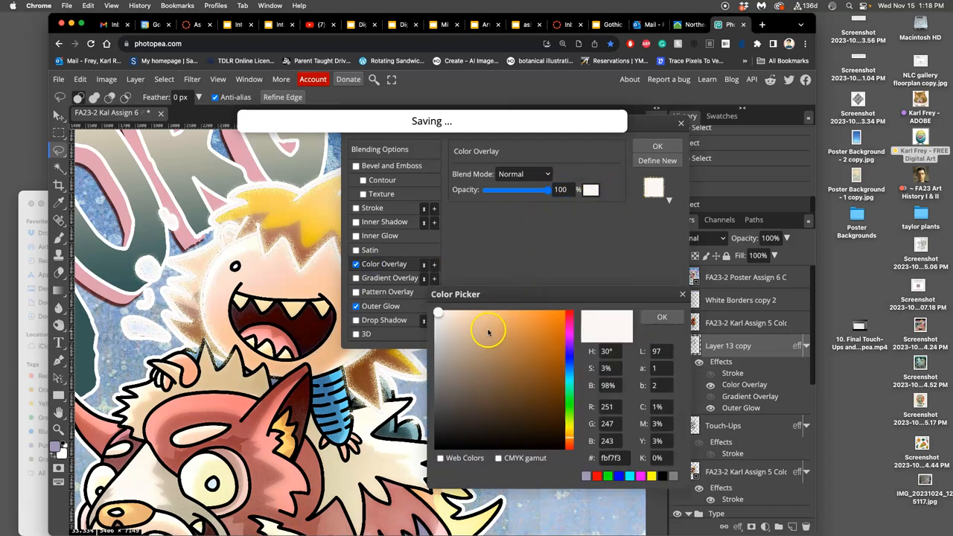
pyautogui.click(477, 351)
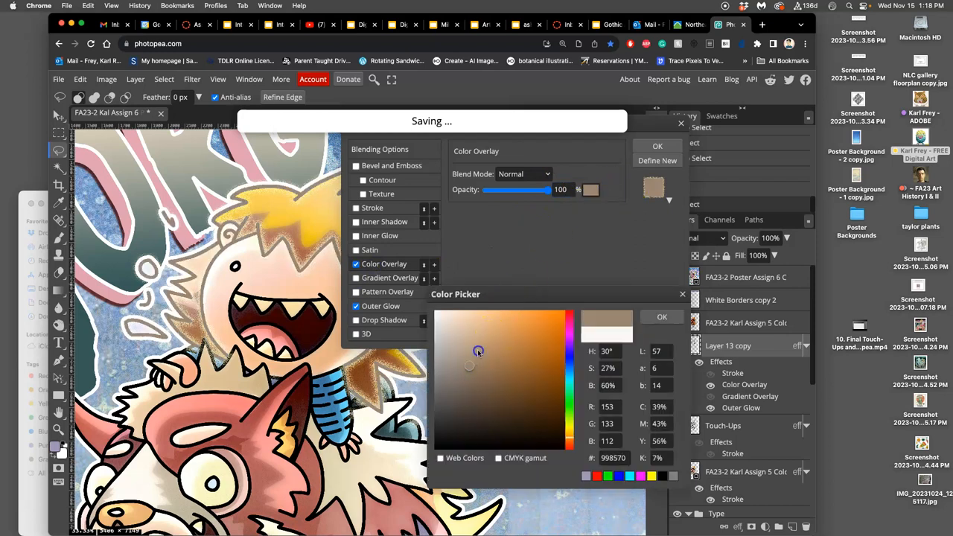
pyautogui.click(491, 335)
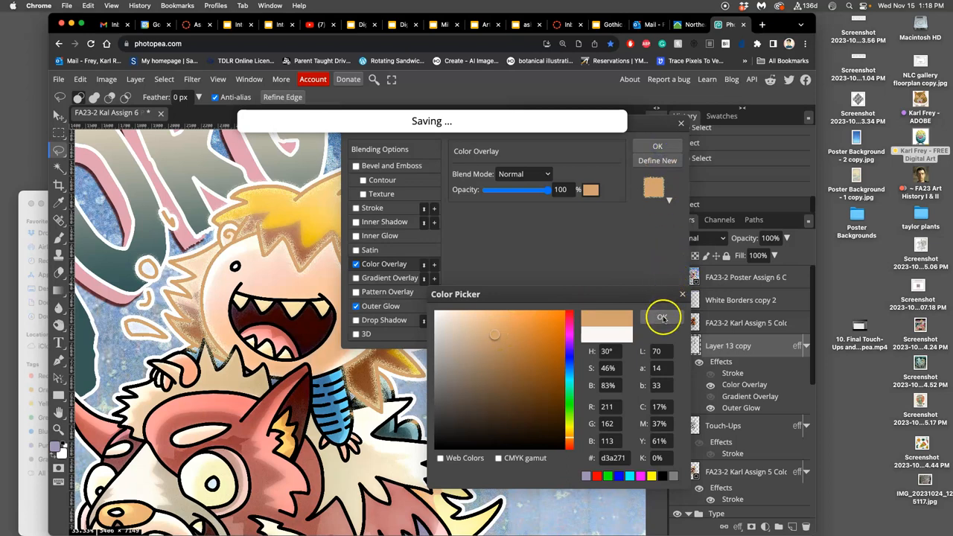
pyautogui.click(661, 317)
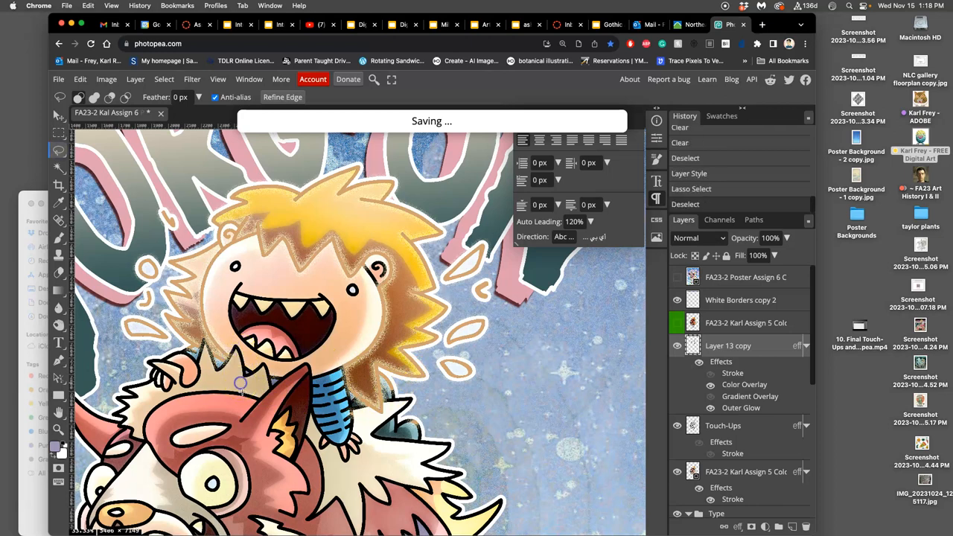
# Step: Bring up Layer 13 copy's layer actions to rasterize its layer style
pyautogui.rightClick(745, 345)
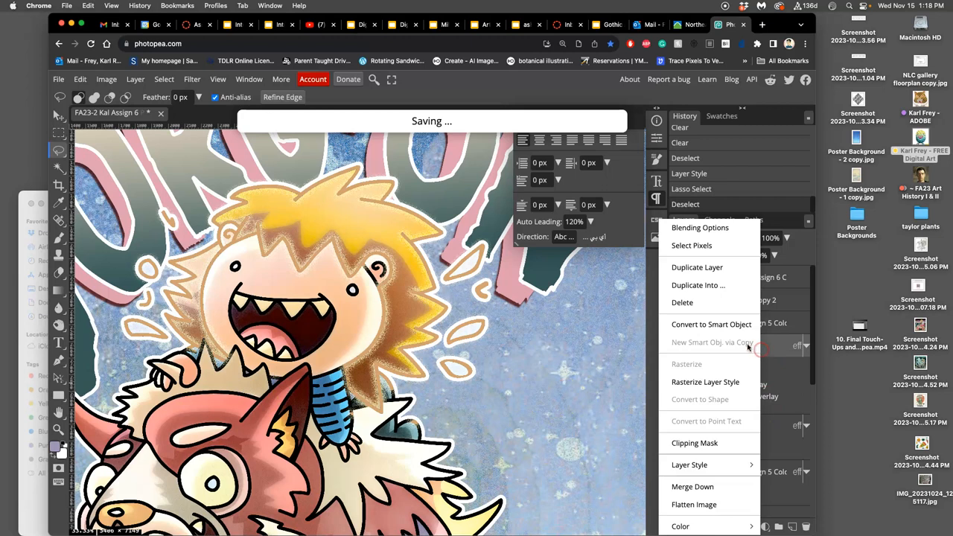
pyautogui.moveTo(705, 382)
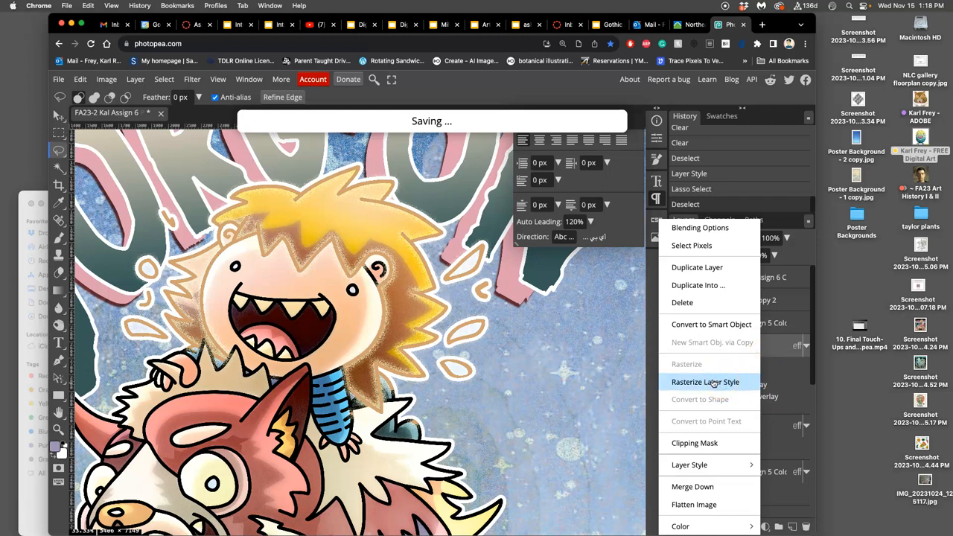
pyautogui.moveTo(711, 382)
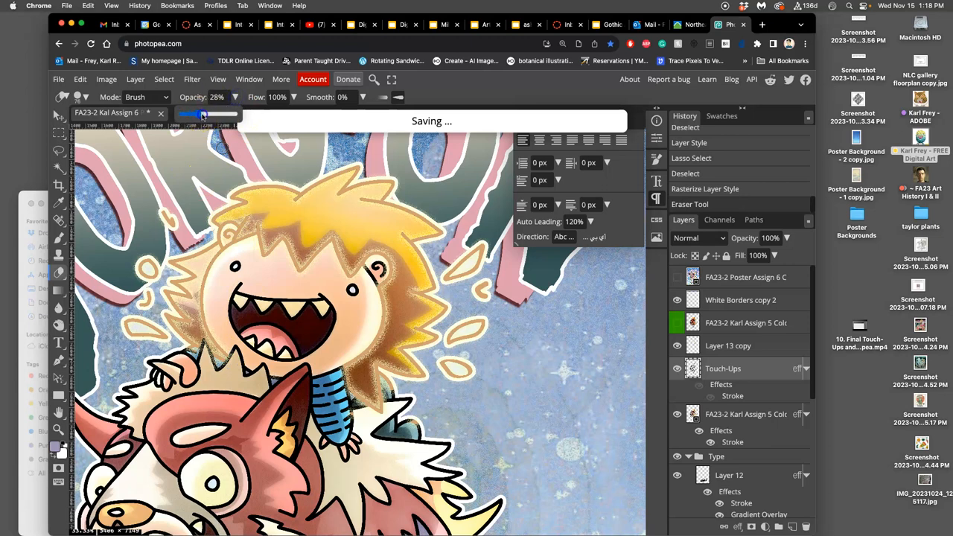
# Step: Erase at 100% opacity the glow spilling past the boy's ear and face
pyautogui.moveTo(201, 114); pyautogui.dragTo(236, 114)
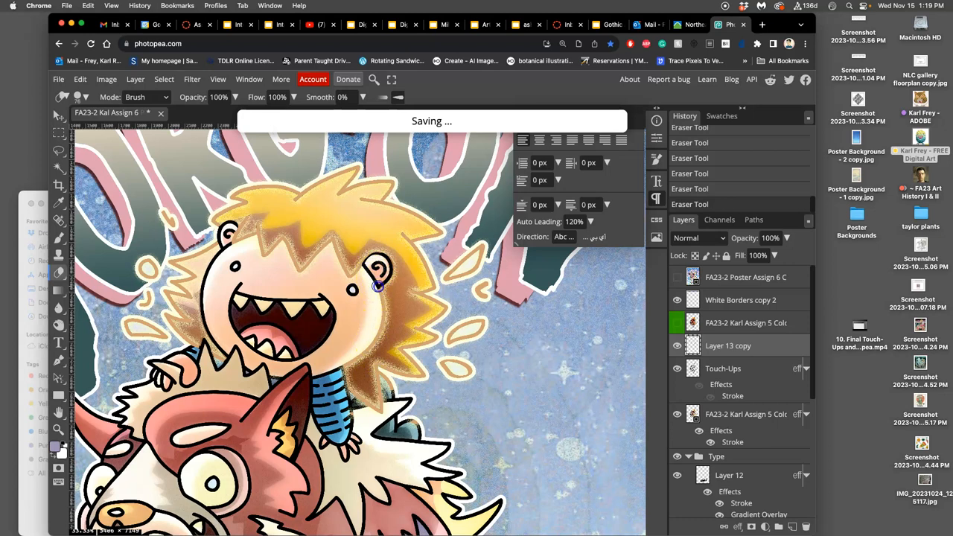
pyautogui.moveTo(378, 285); pyautogui.dragTo(347, 362)
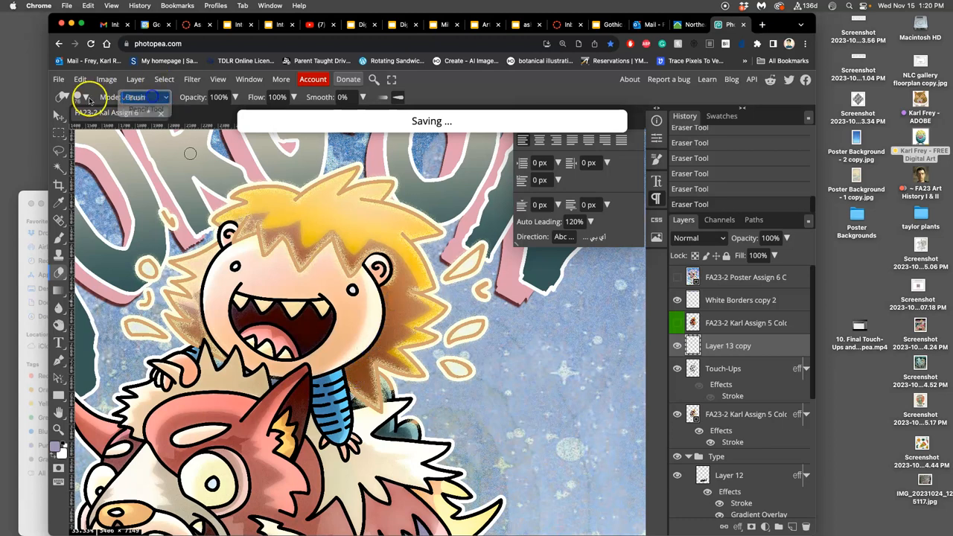
pyautogui.click(82, 97)
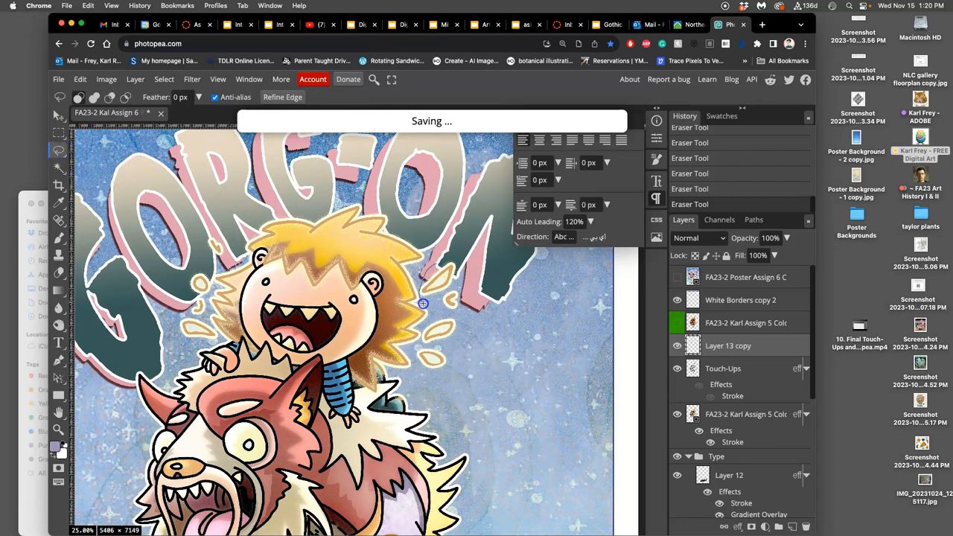
# Step: Lasso around the boy's head and sweat droplets and copy the area to a new Layer 13
pyautogui.moveTo(423, 304); pyautogui.dragTo(432, 388)
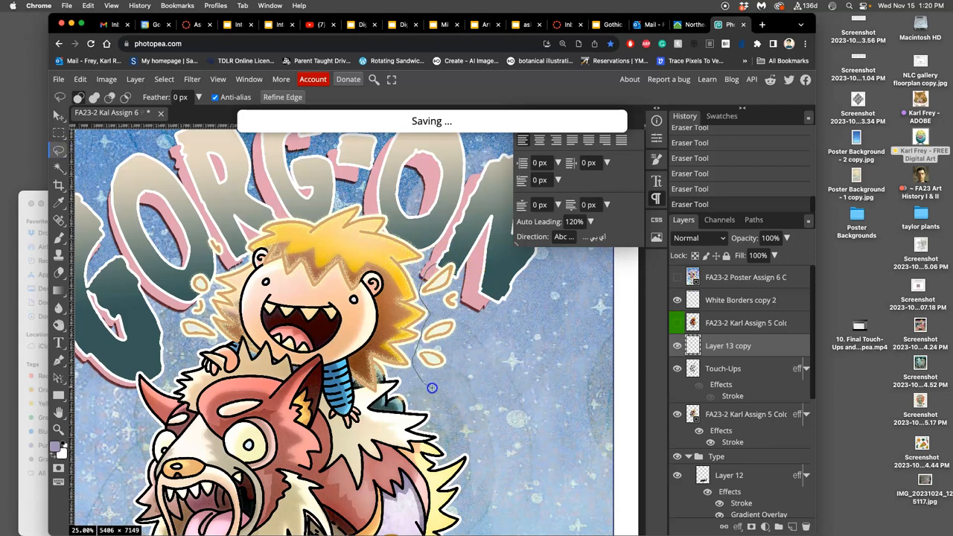
pyautogui.moveTo(431, 387); pyautogui.dragTo(158, 313)
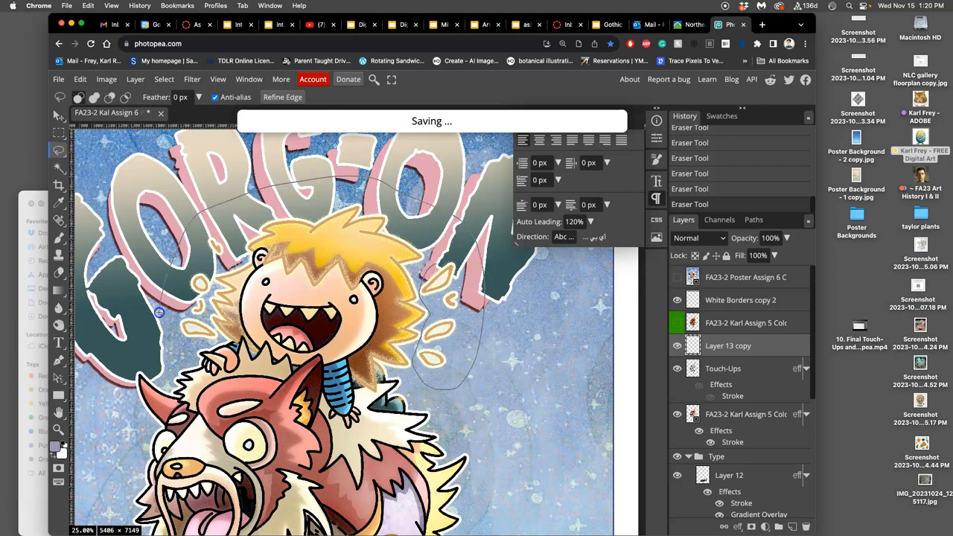
pyautogui.moveTo(159, 312); pyautogui.dragTo(215, 333)
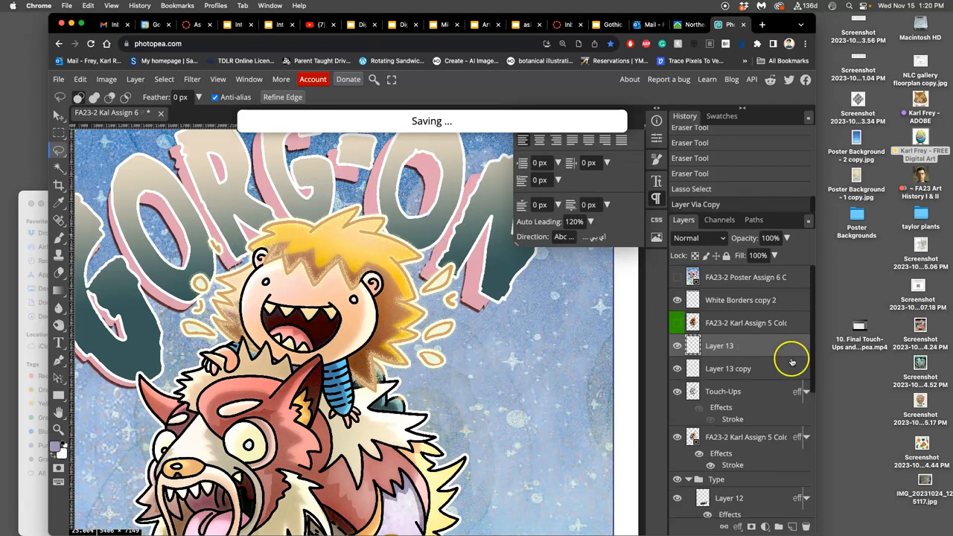
pyautogui.click(106, 79)
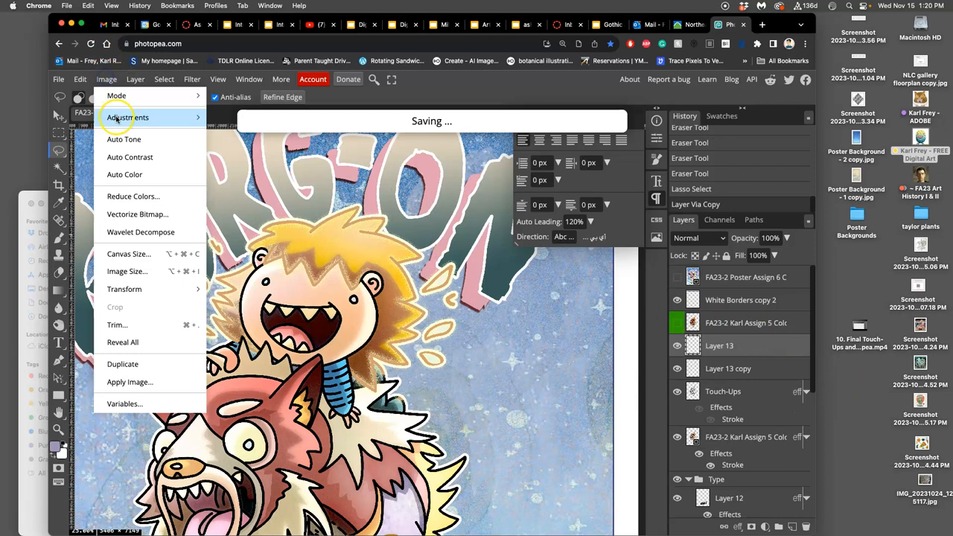
# Step: Apply Hue/Saturation with Hue 150 to turn the copied outlines cyan
pyautogui.click(127, 117)
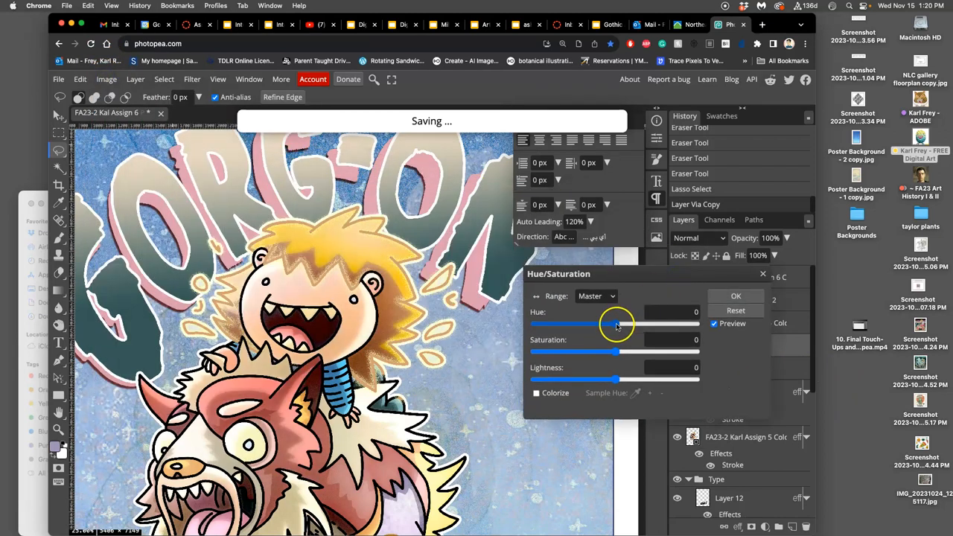
pyautogui.moveTo(617, 323); pyautogui.dragTo(676, 323)
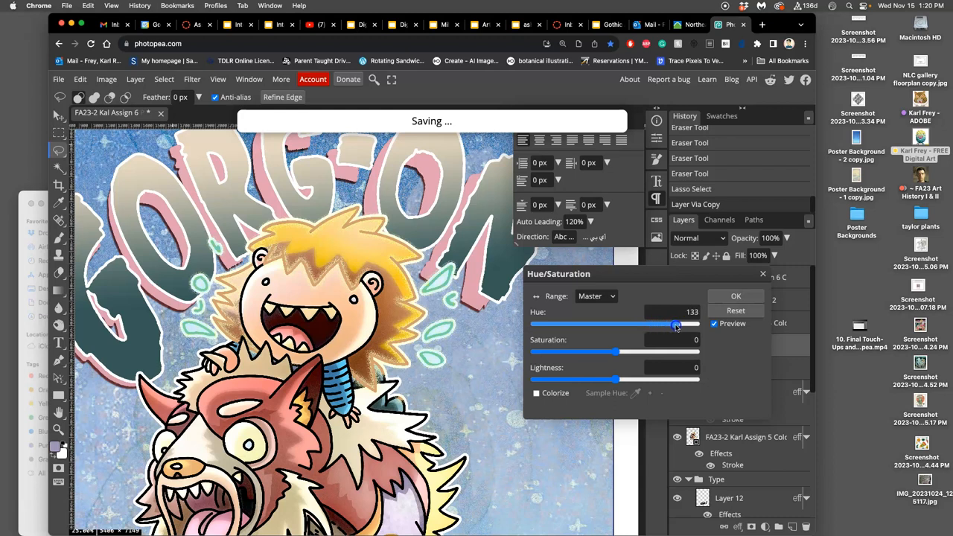
pyautogui.moveTo(676, 325); pyautogui.dragTo(684, 325)
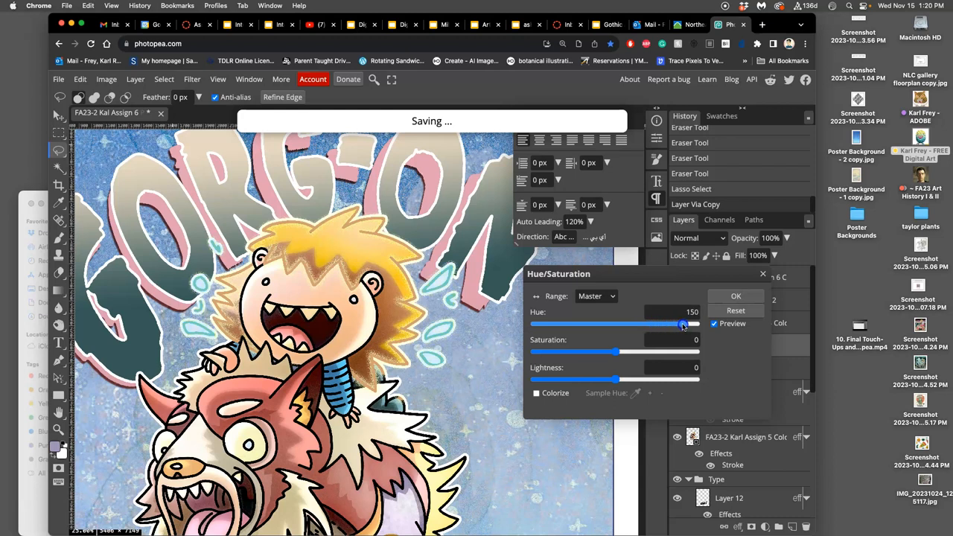
pyautogui.click(735, 295)
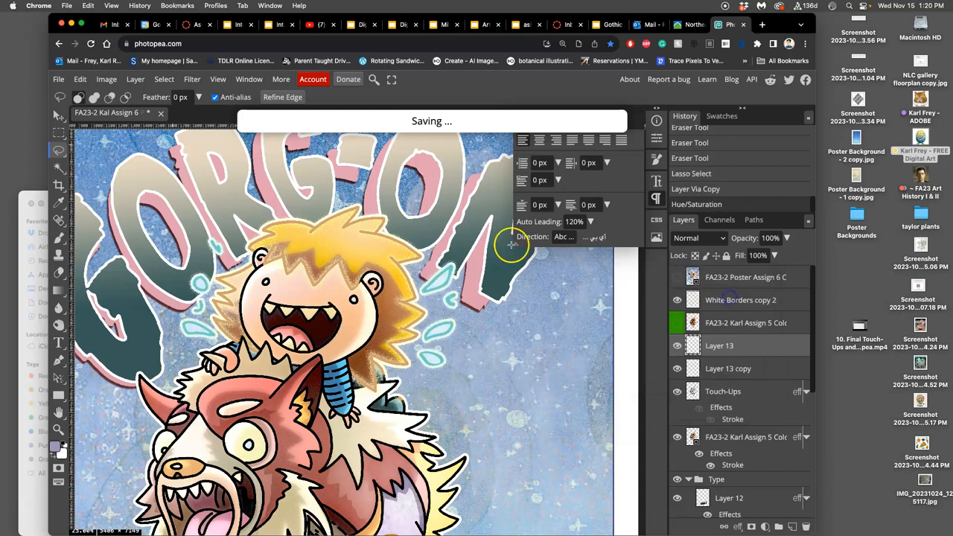
pyautogui.click(107, 78)
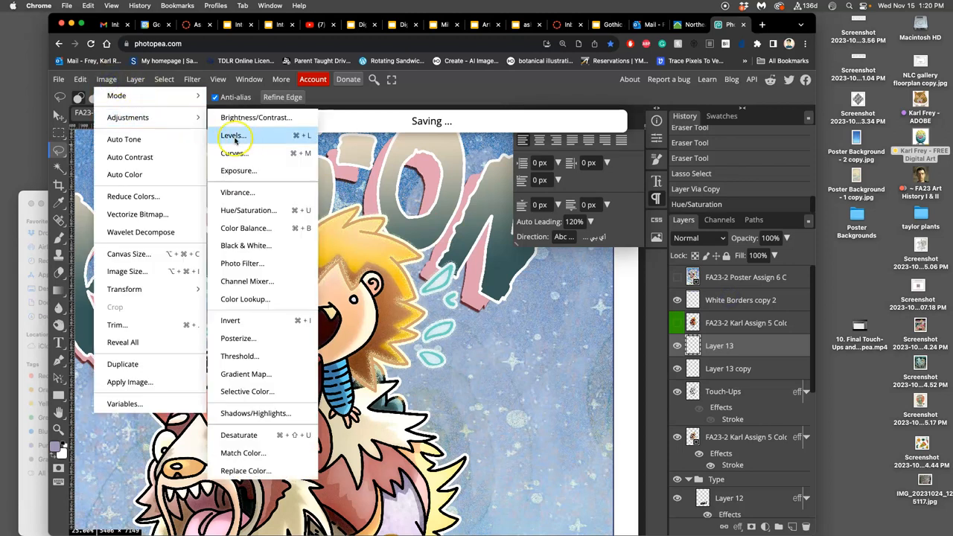
# Step: Apply Levels with highlights 226 and midtones 0.9 to the cyan shapes
pyautogui.click(233, 134)
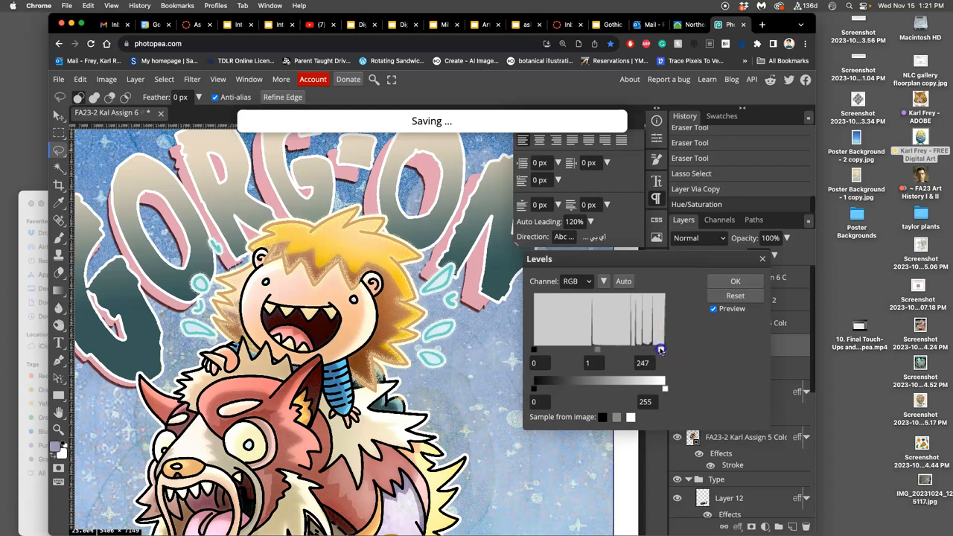
pyautogui.moveTo(659, 350); pyautogui.dragTo(649, 350)
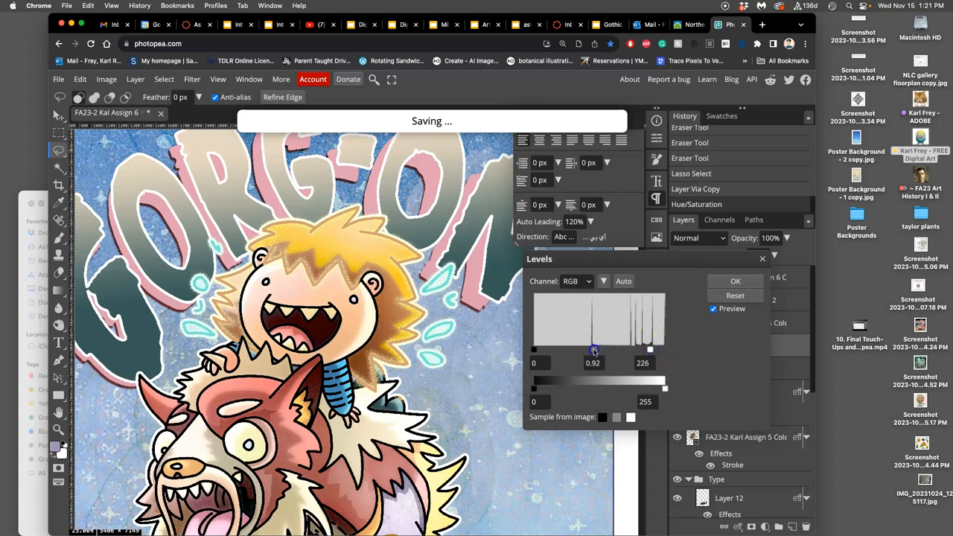
pyautogui.moveTo(596, 350); pyautogui.dragTo(595, 349)
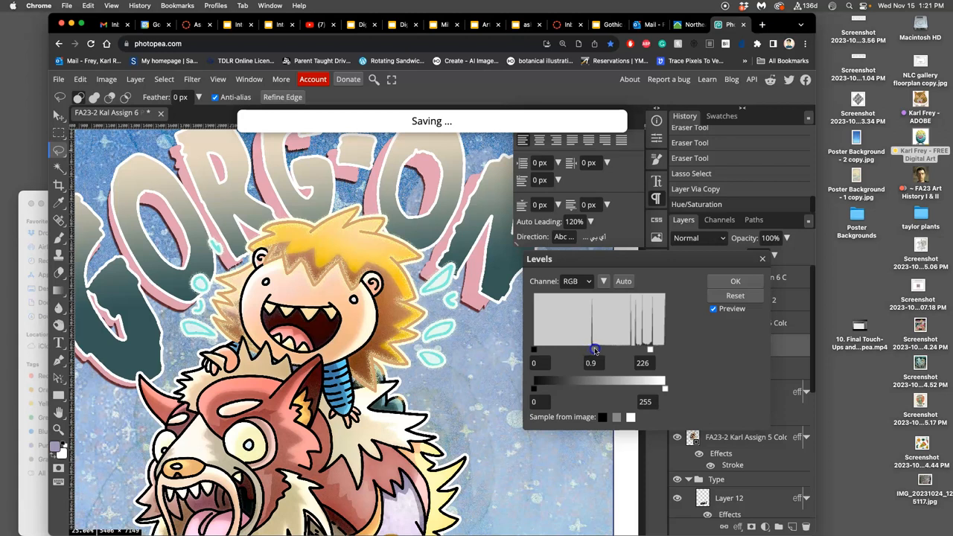
pyautogui.click(735, 281)
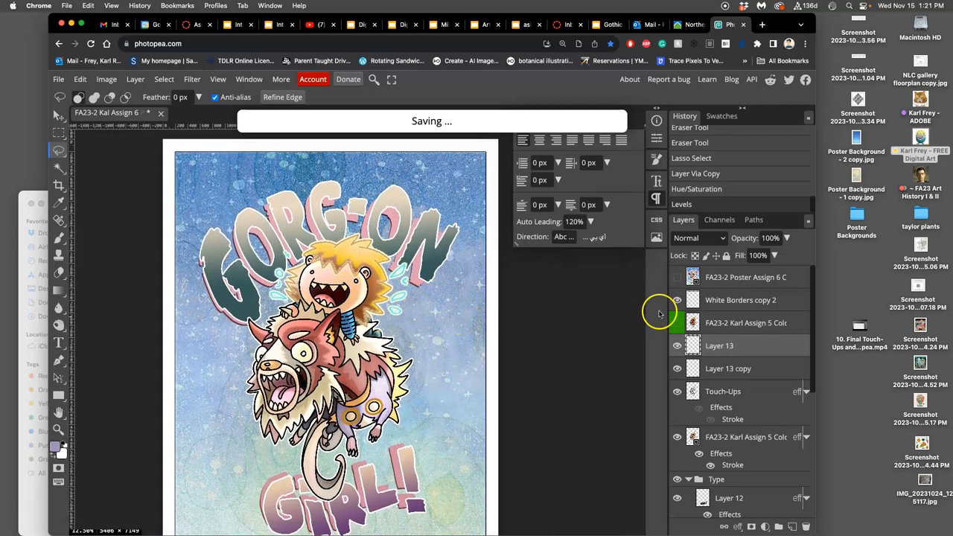
pyautogui.click(699, 237)
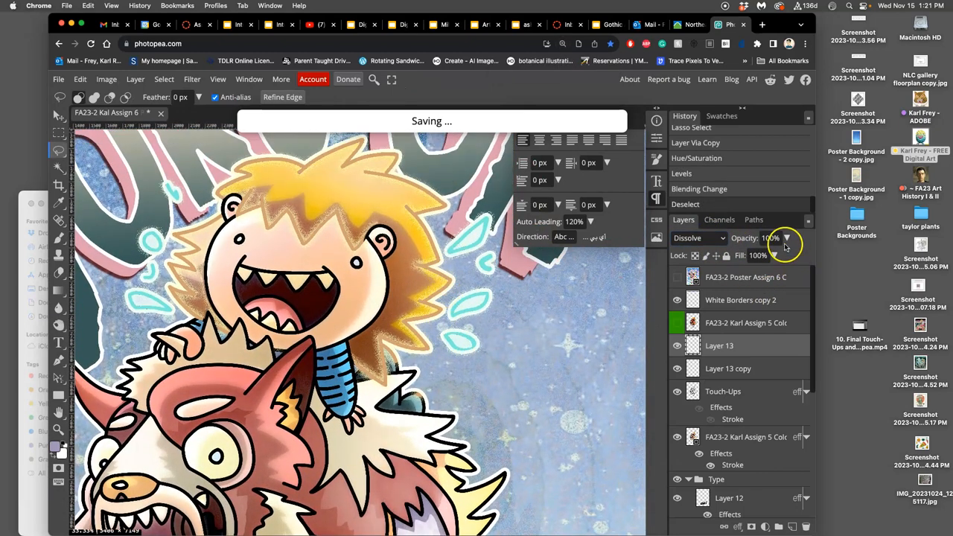
# Step: Lower the cyan Layer 13's opacity to 53% for a softer dissolve halo
pyautogui.moveTo(786, 255); pyautogui.dragTo(767, 256)
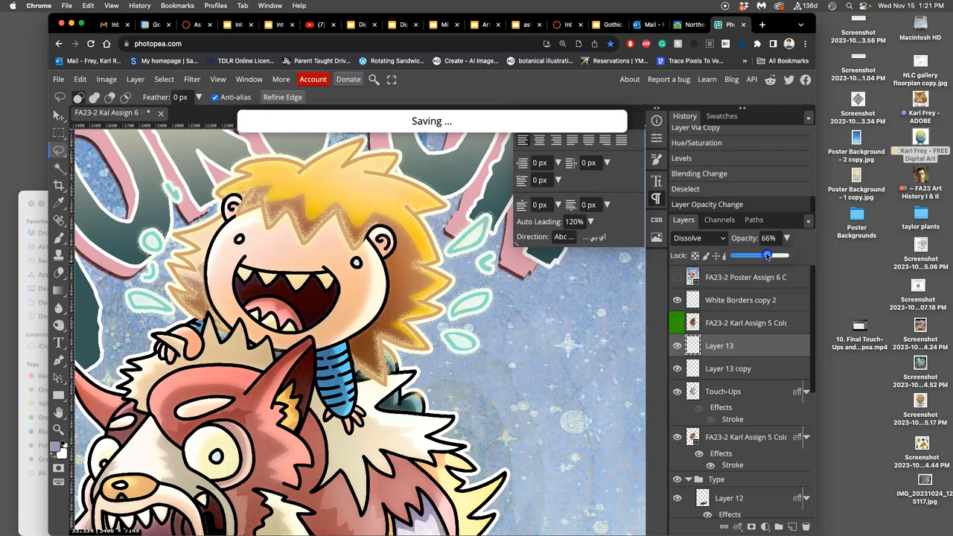
pyautogui.moveTo(769, 256); pyautogui.dragTo(762, 256)
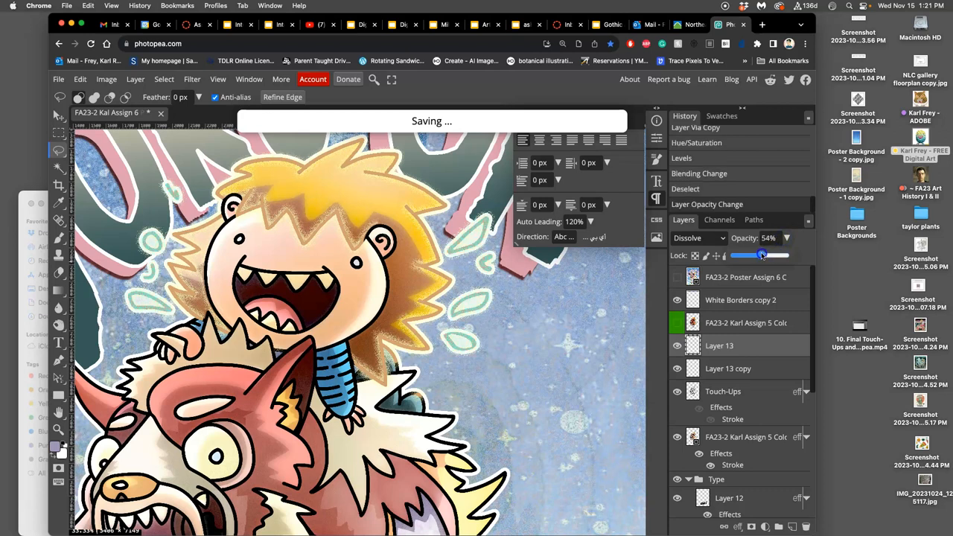
pyautogui.moveTo(763, 256); pyautogui.dragTo(759, 255)
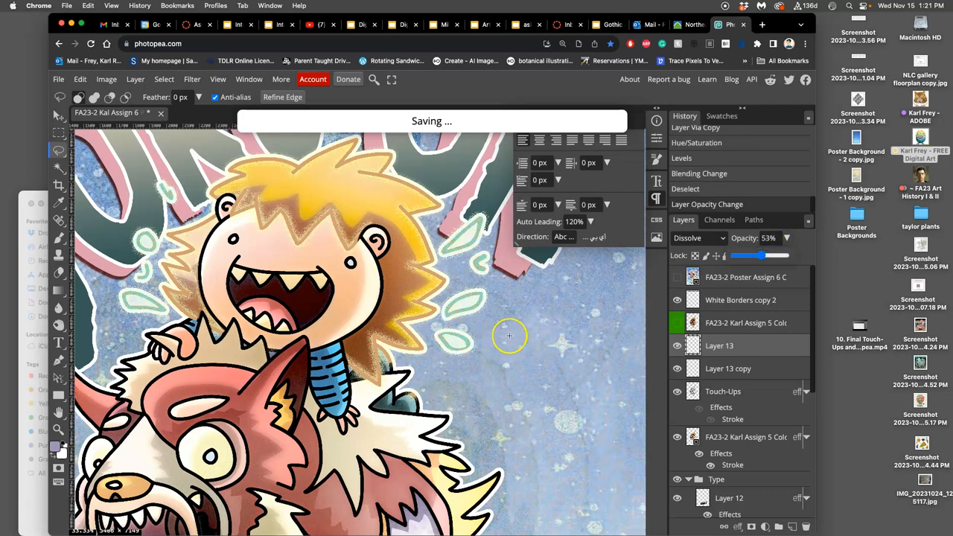